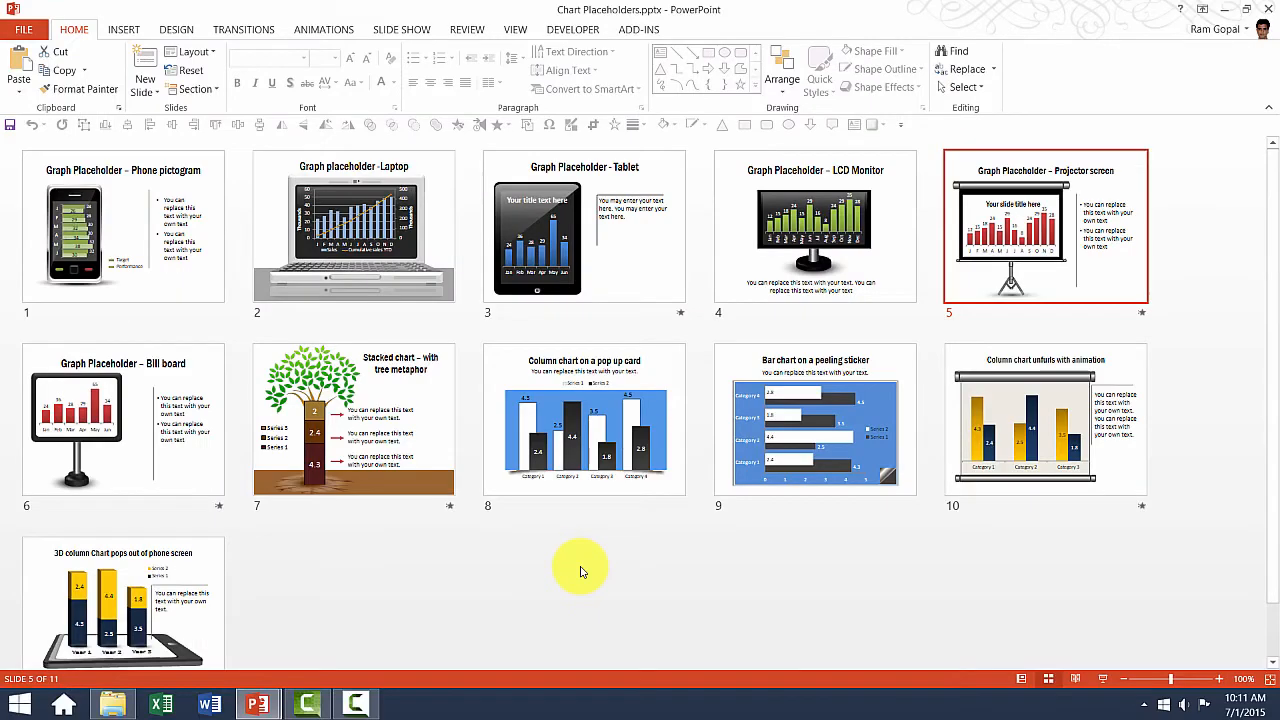
Open slide 1, the Phone pictogram graph placeholder, in Normal view
{"action": "left_click", "coordinate": [120, 230]}
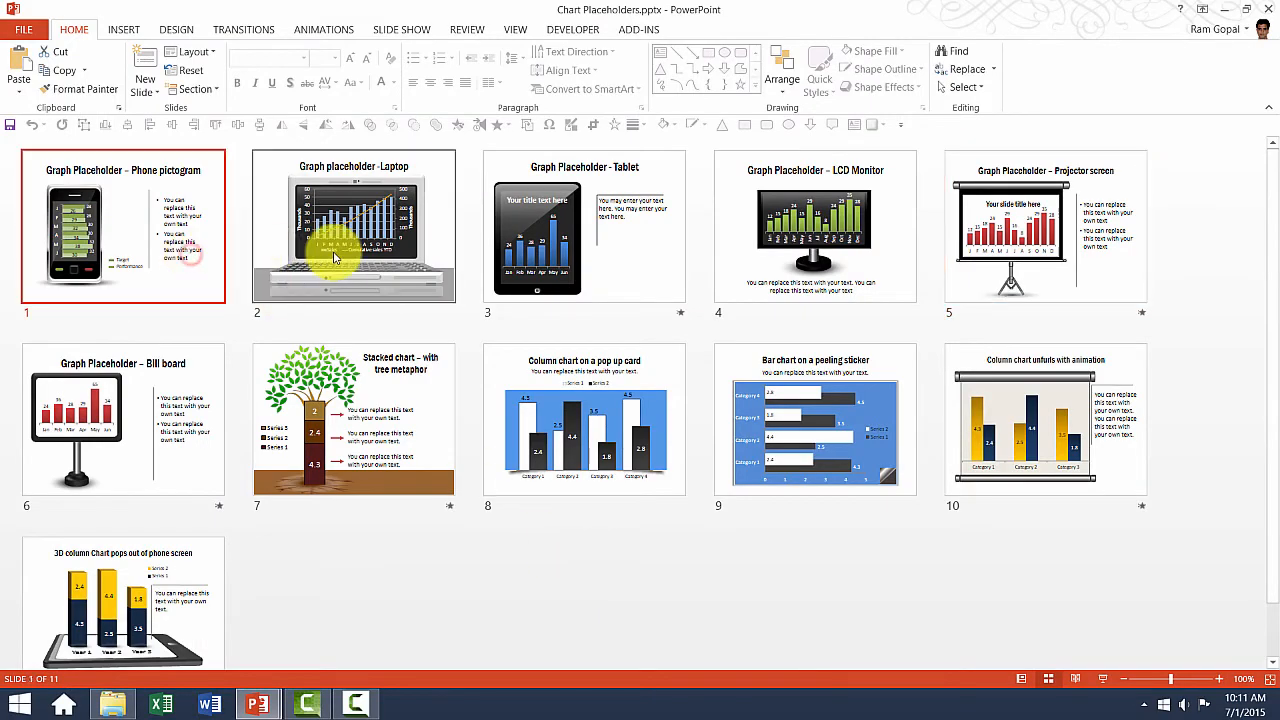
{"action": "left_click", "coordinate": [816, 224]}
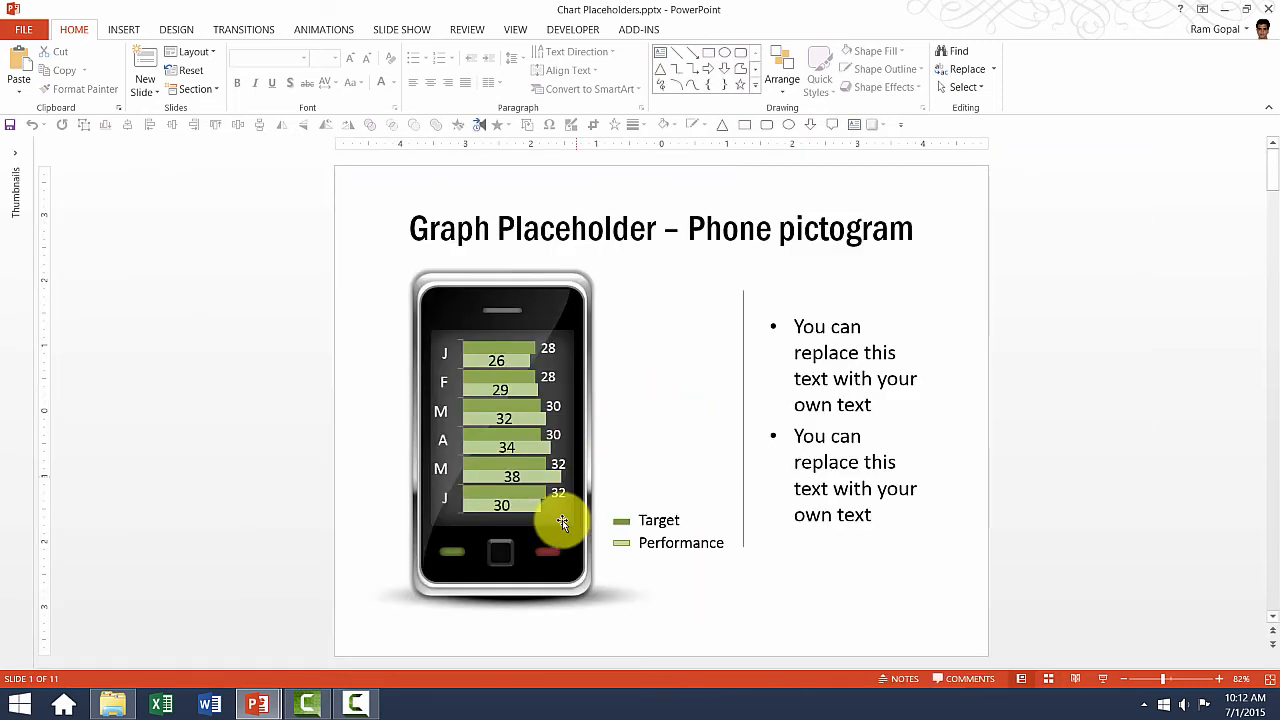
{"action": "mouse_move", "coordinate": [542, 432]}
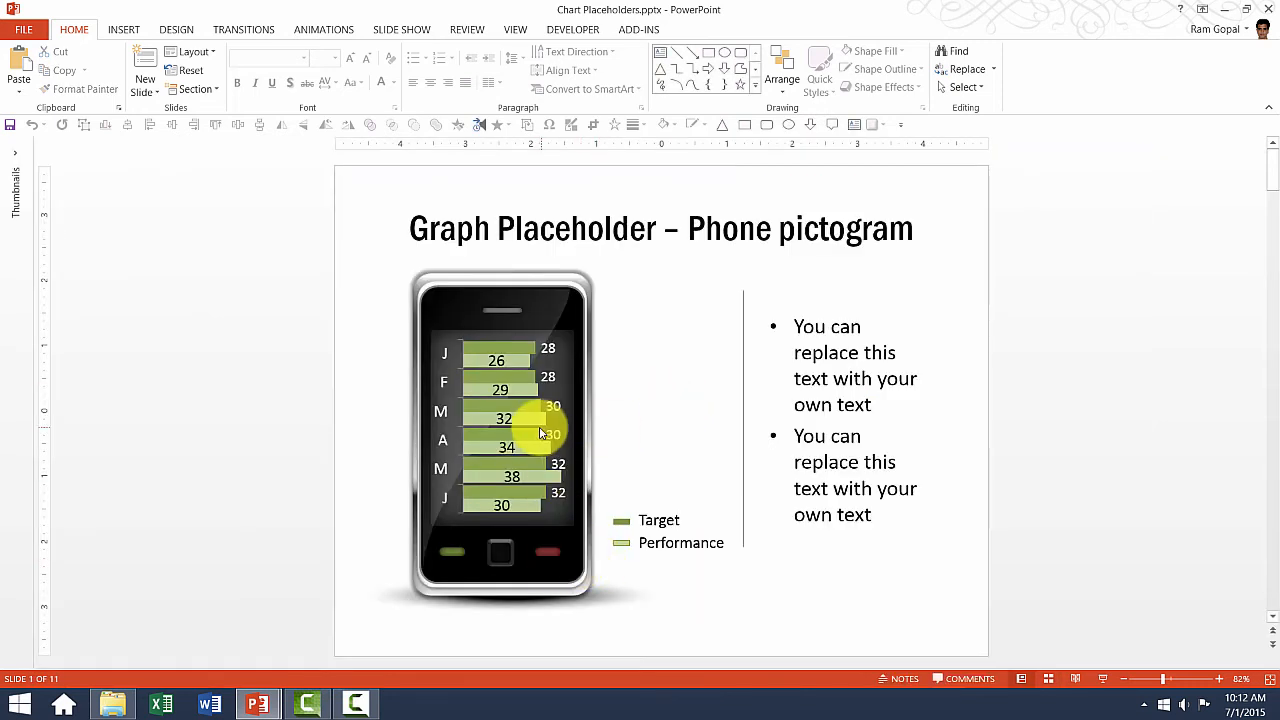
{"action": "mouse_move", "coordinate": [704, 414]}
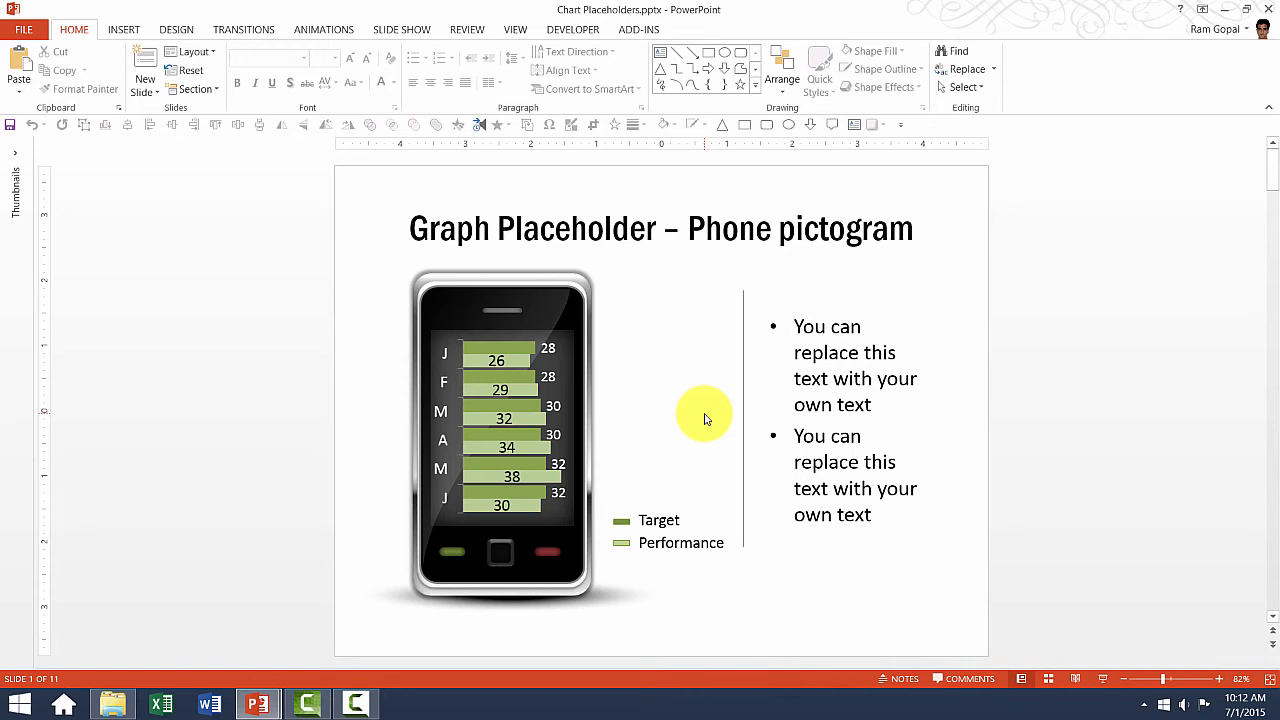
{"action": "mouse_move", "coordinate": [564, 412]}
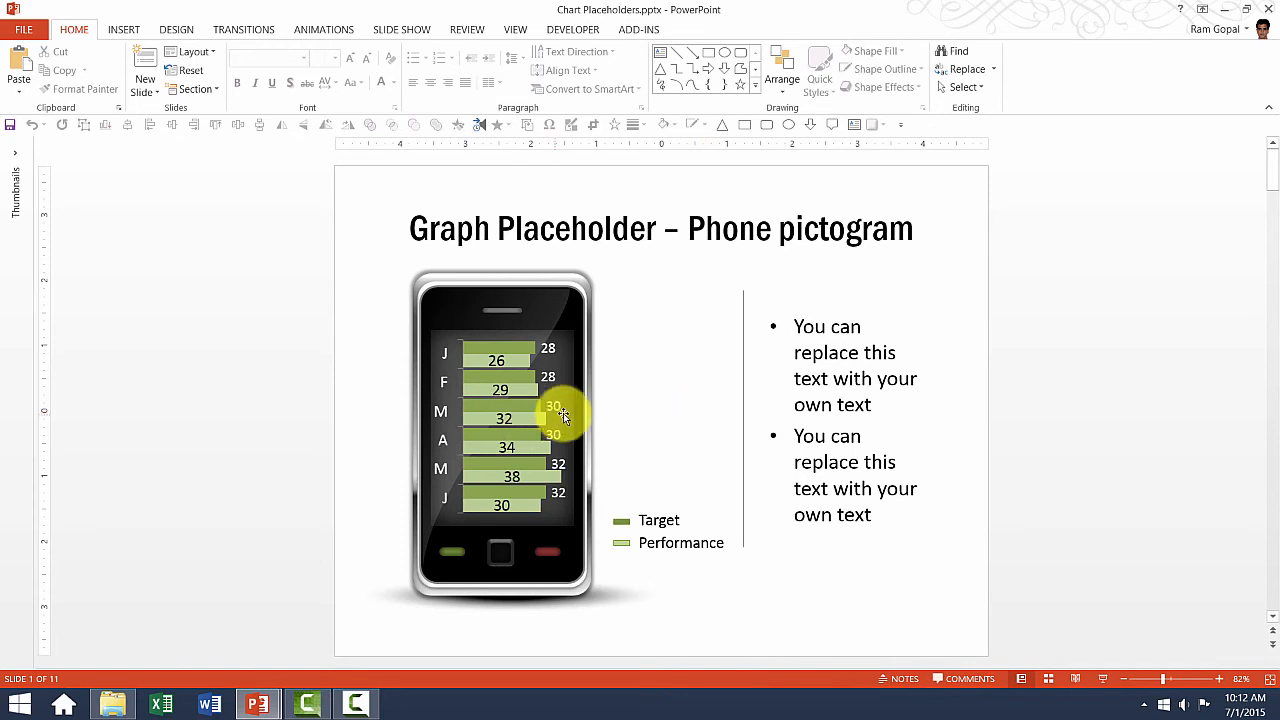
Select the phone bar chart and bring up its context menu for Edit Data
{"action": "left_click", "coordinate": [544, 414]}
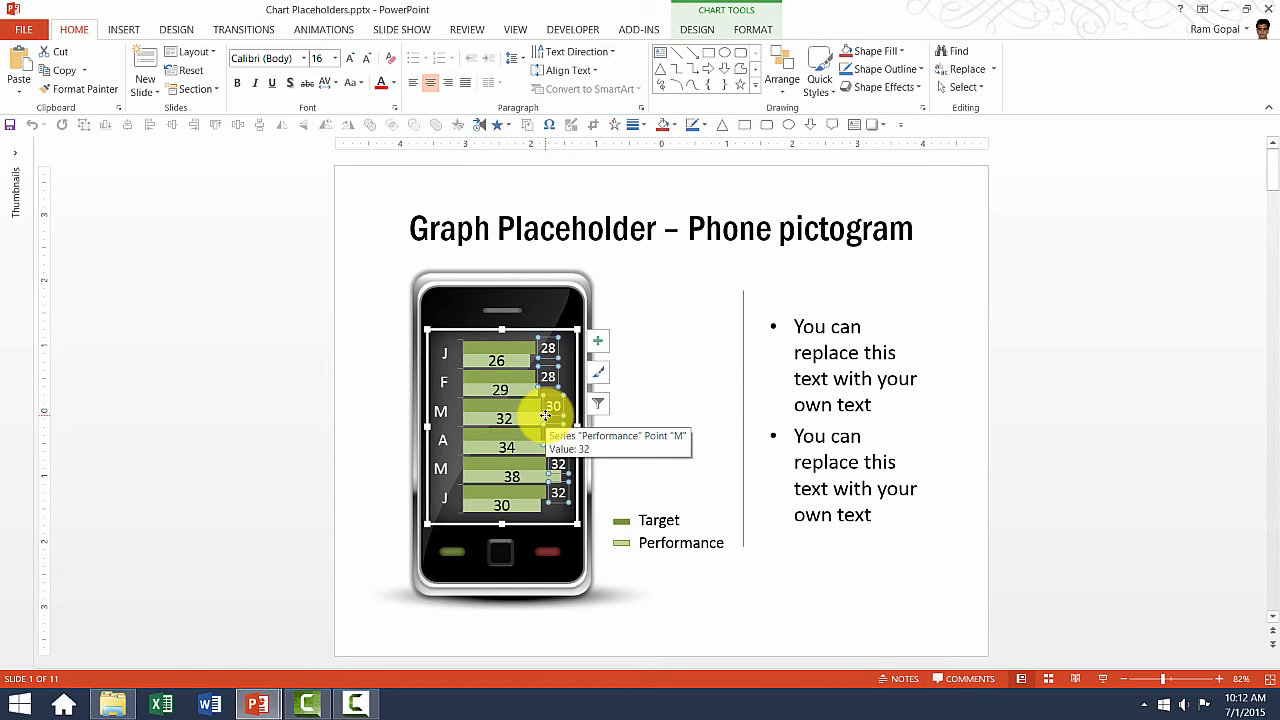
{"action": "mouse_move", "coordinate": [562, 372]}
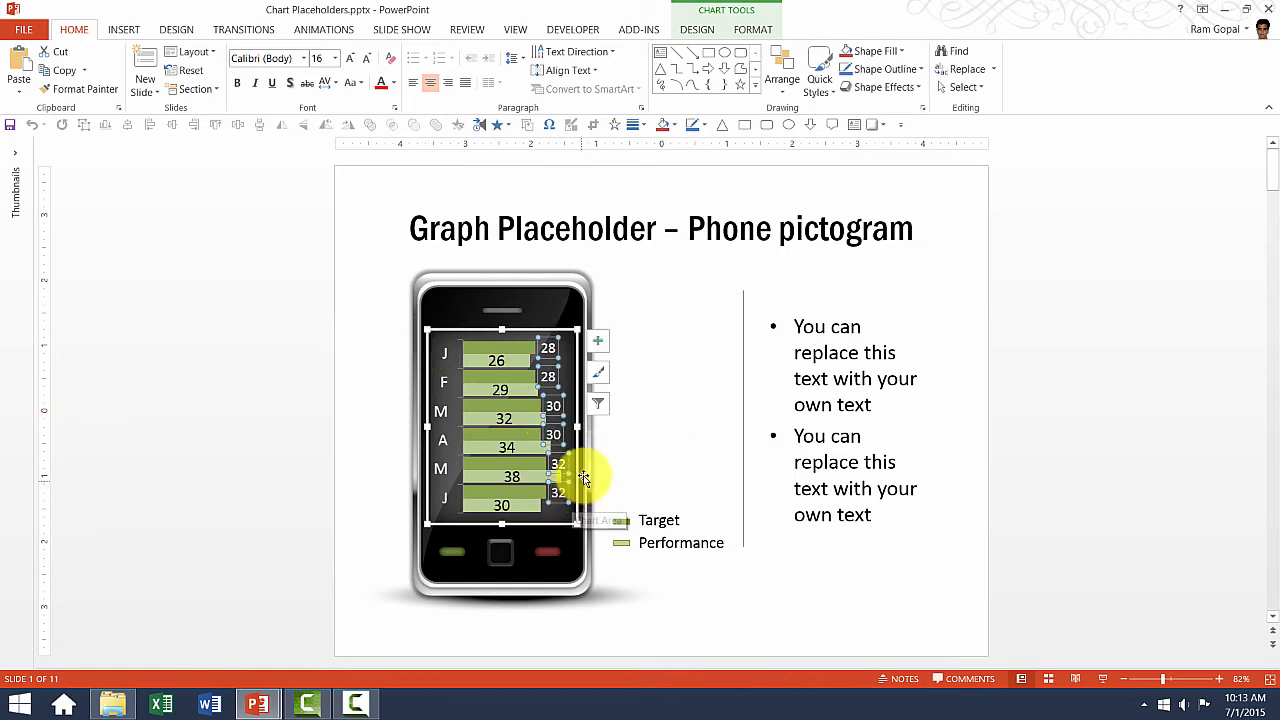
{"action": "right_click", "coordinate": [584, 478]}
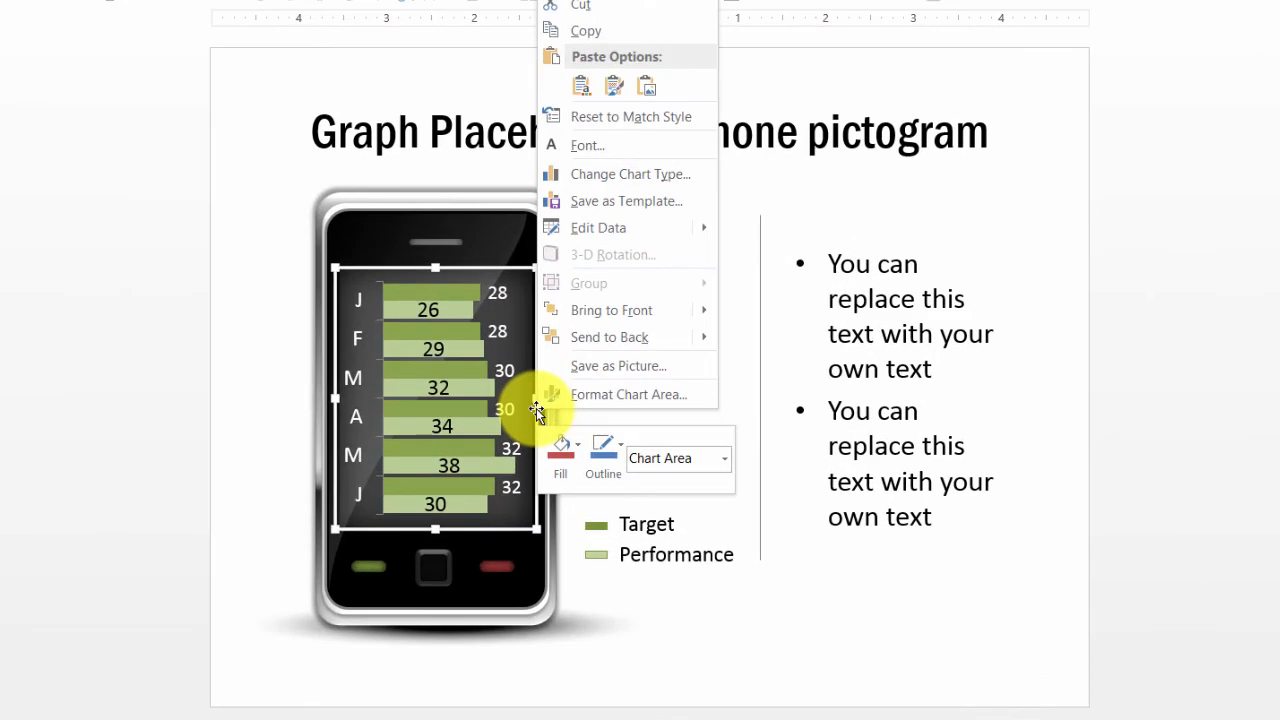
{"action": "mouse_move", "coordinate": [598, 228]}
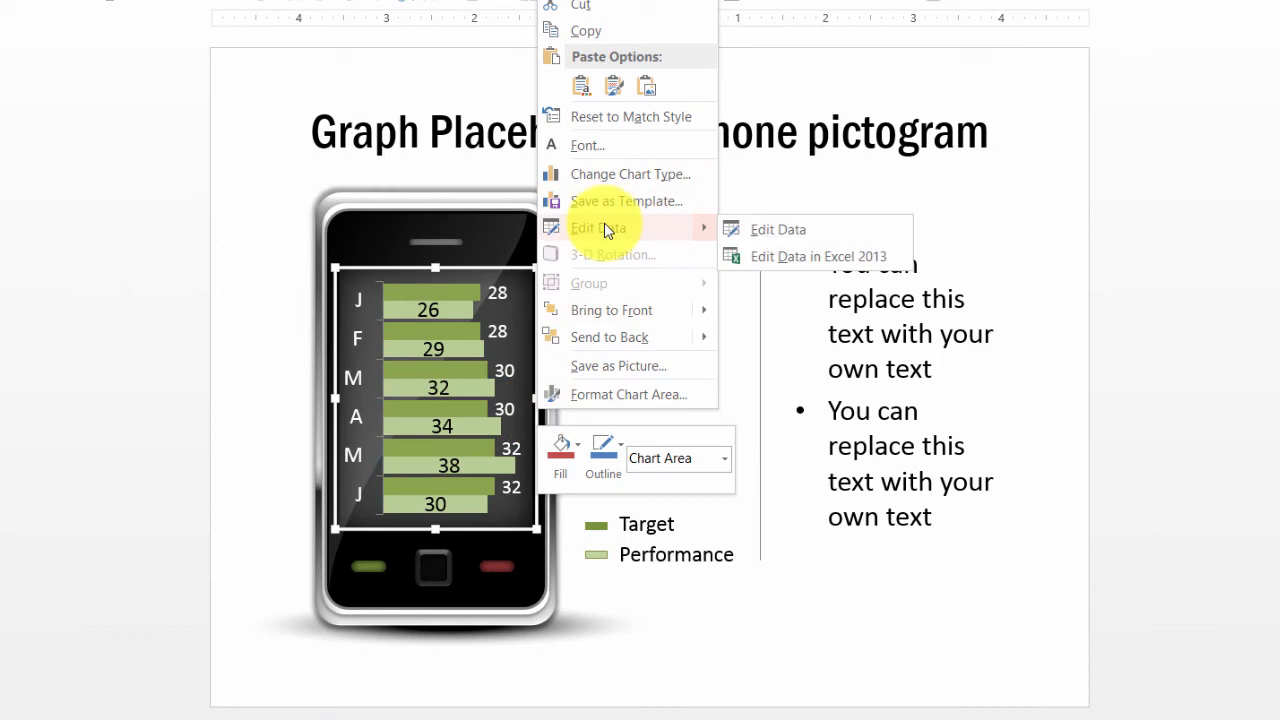
{"action": "mouse_move", "coordinate": [872, 228]}
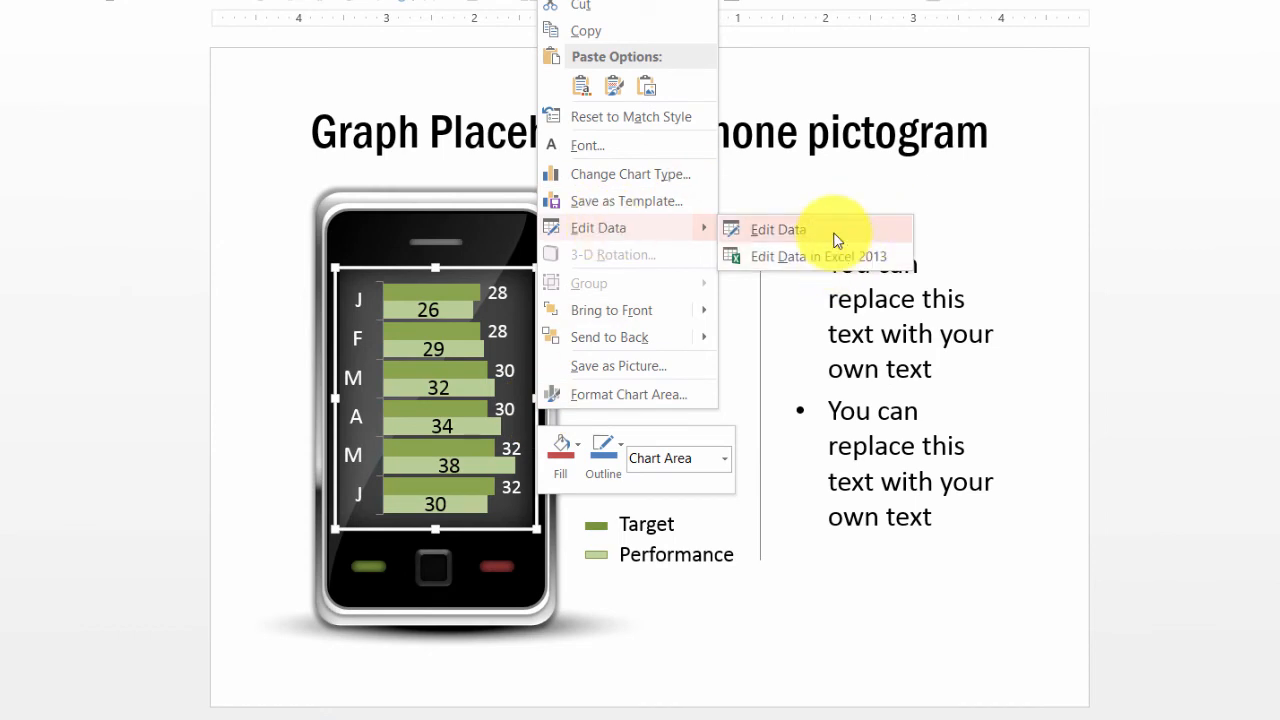
{"action": "mouse_move", "coordinate": [828, 264]}
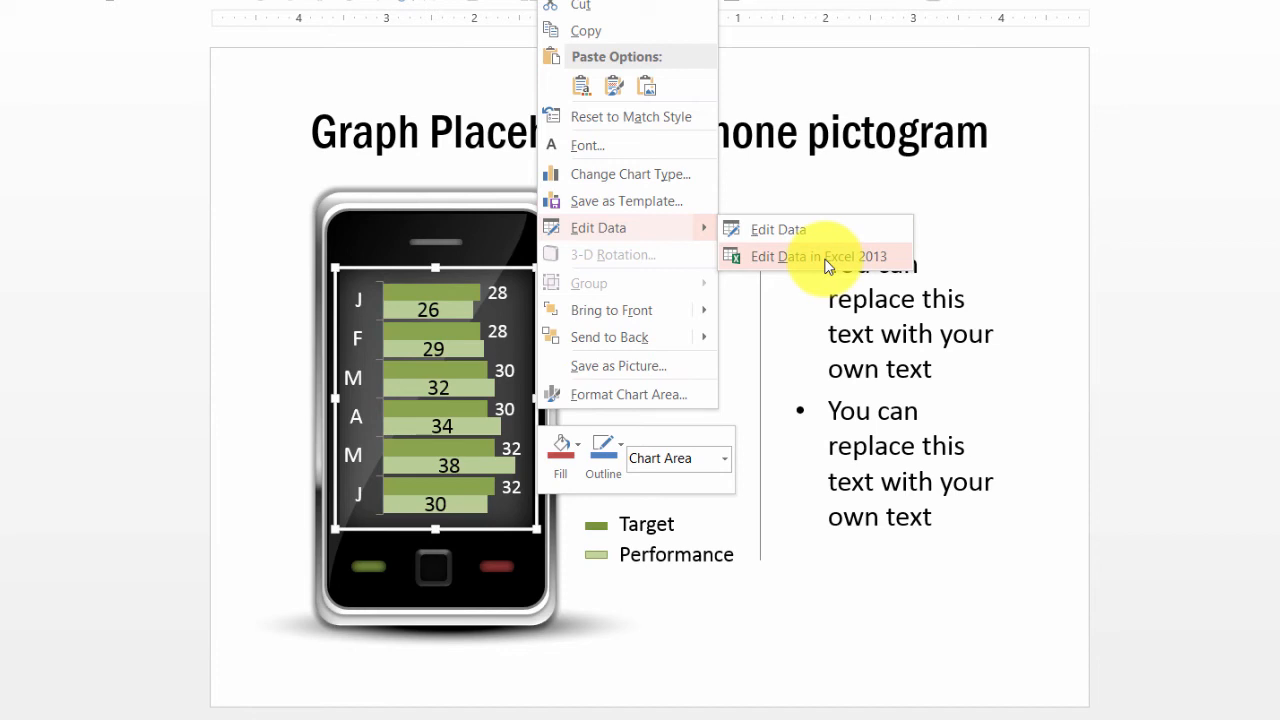
{"action": "mouse_move", "coordinate": [778, 228]}
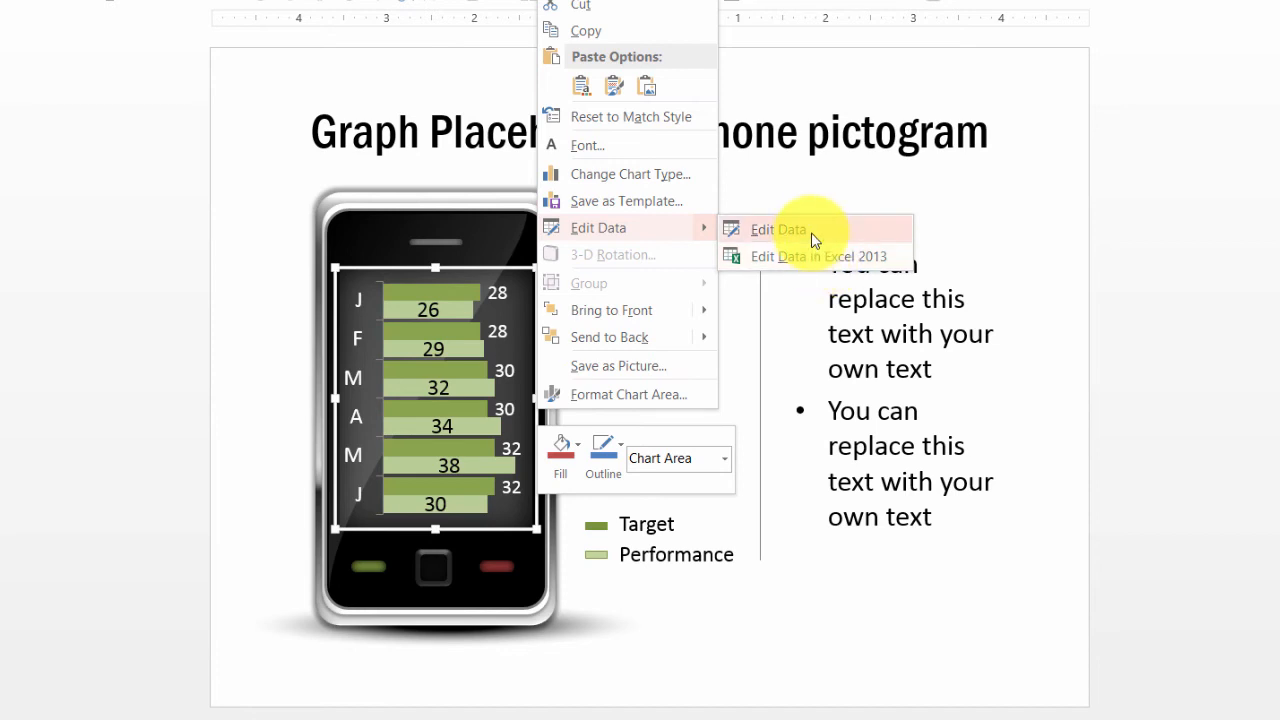
{"action": "mouse_move", "coordinate": [804, 244]}
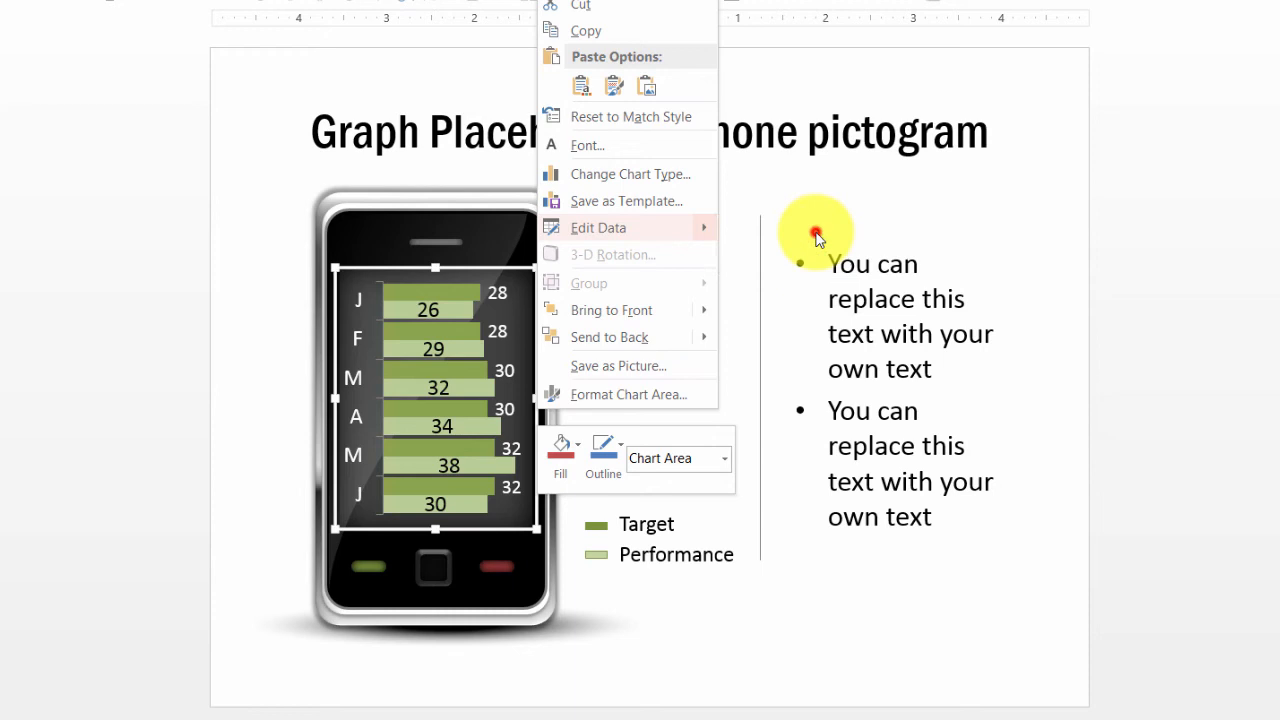
Edit the chart data so January reads Target 35 and Performance 32, then close the sheet
{"action": "left_click", "coordinate": [598, 228]}
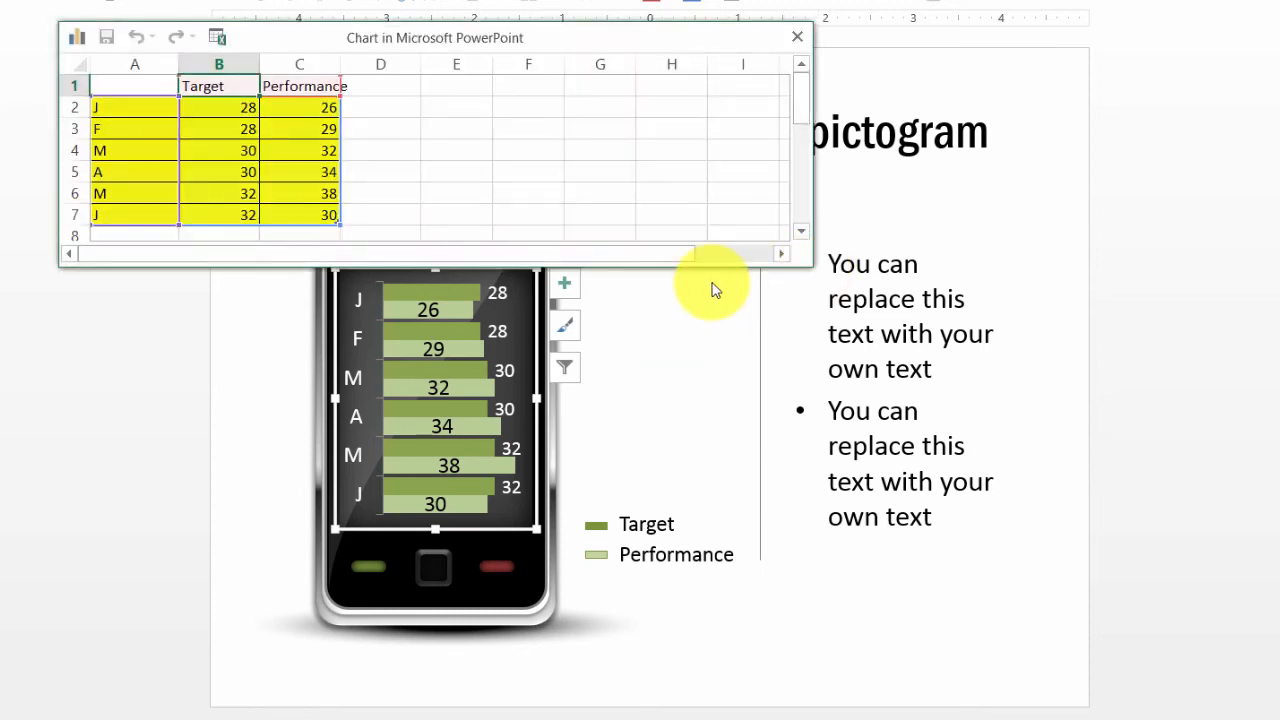
{"action": "mouse_move", "coordinate": [424, 136]}
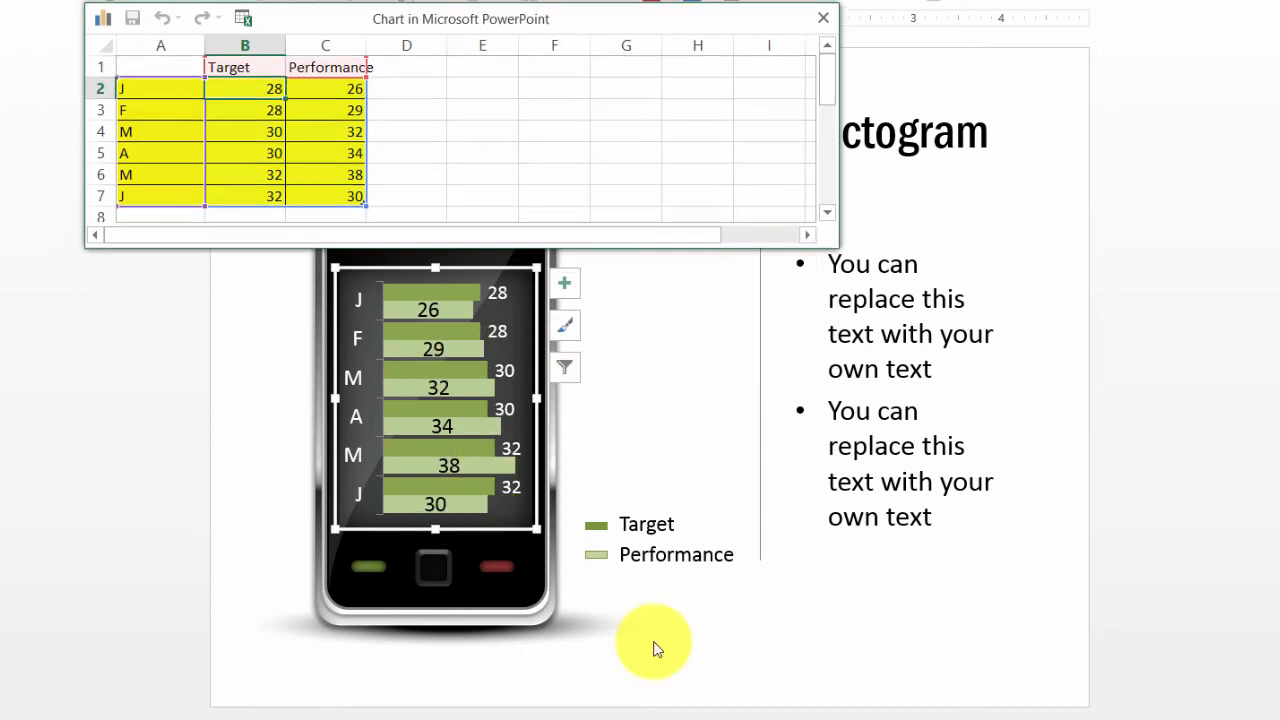
{"action": "mouse_move", "coordinate": [646, 538]}
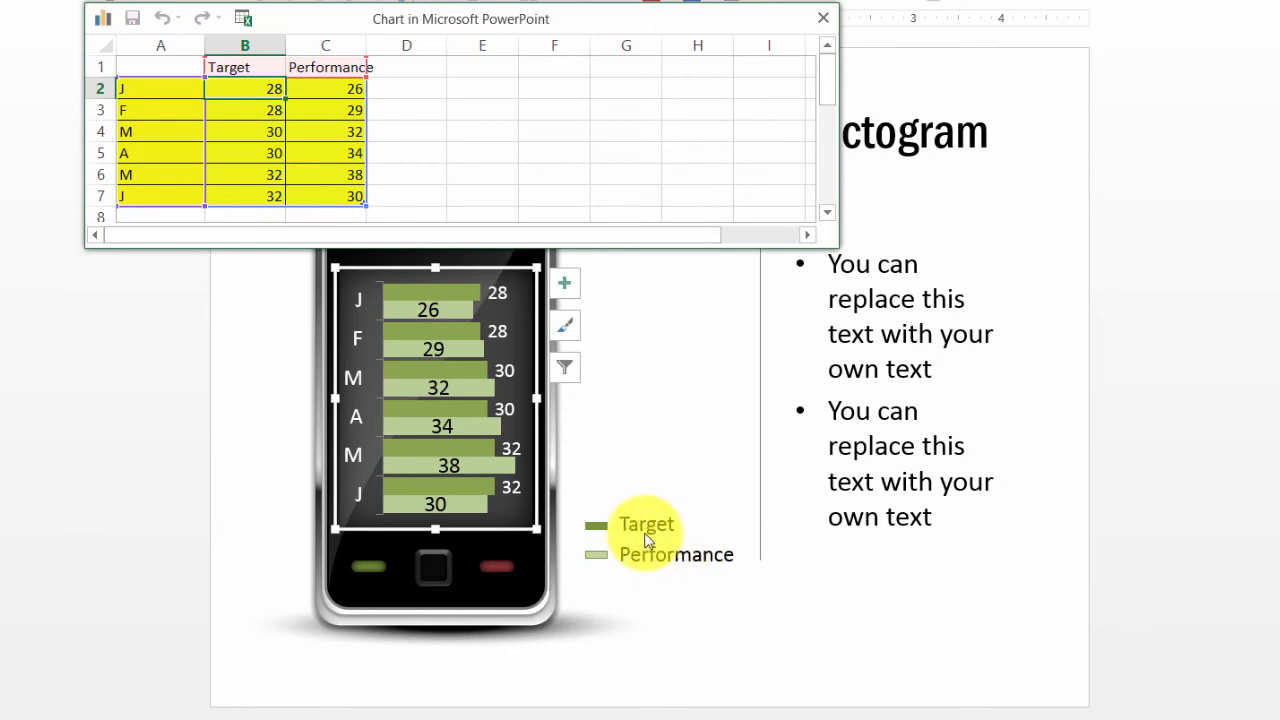
{"action": "mouse_move", "coordinate": [630, 568]}
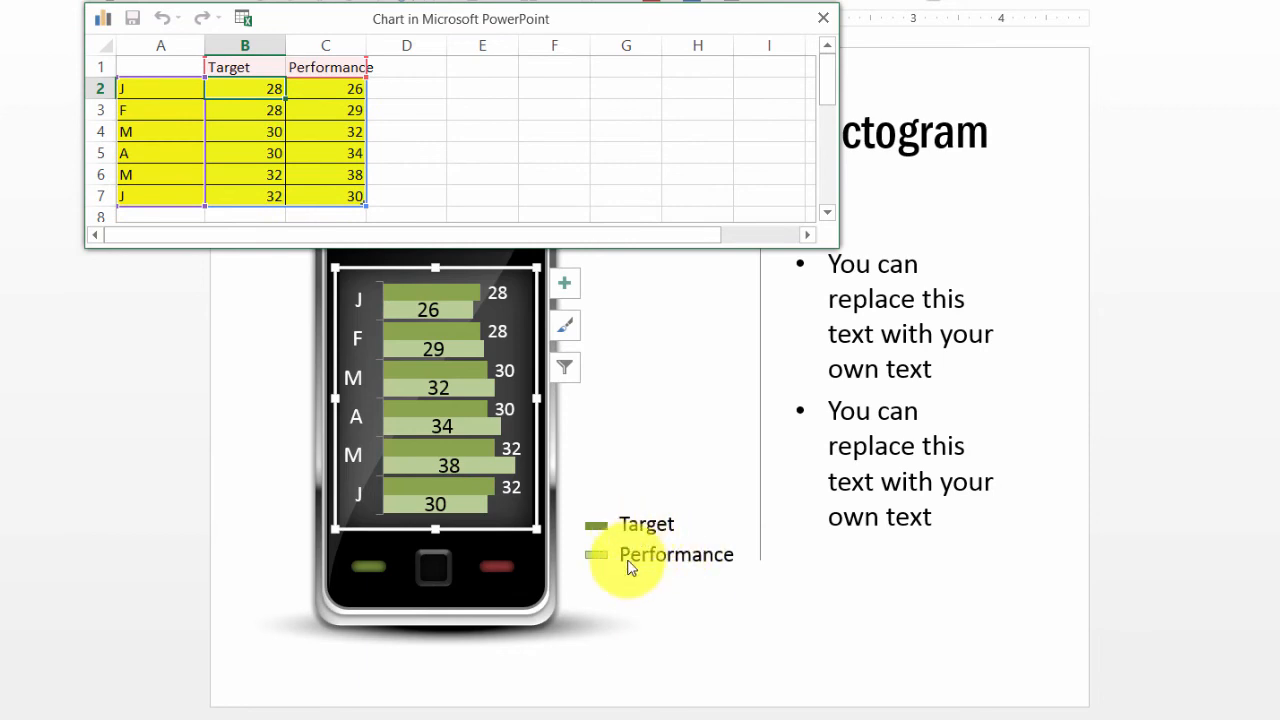
{"action": "mouse_move", "coordinate": [660, 652]}
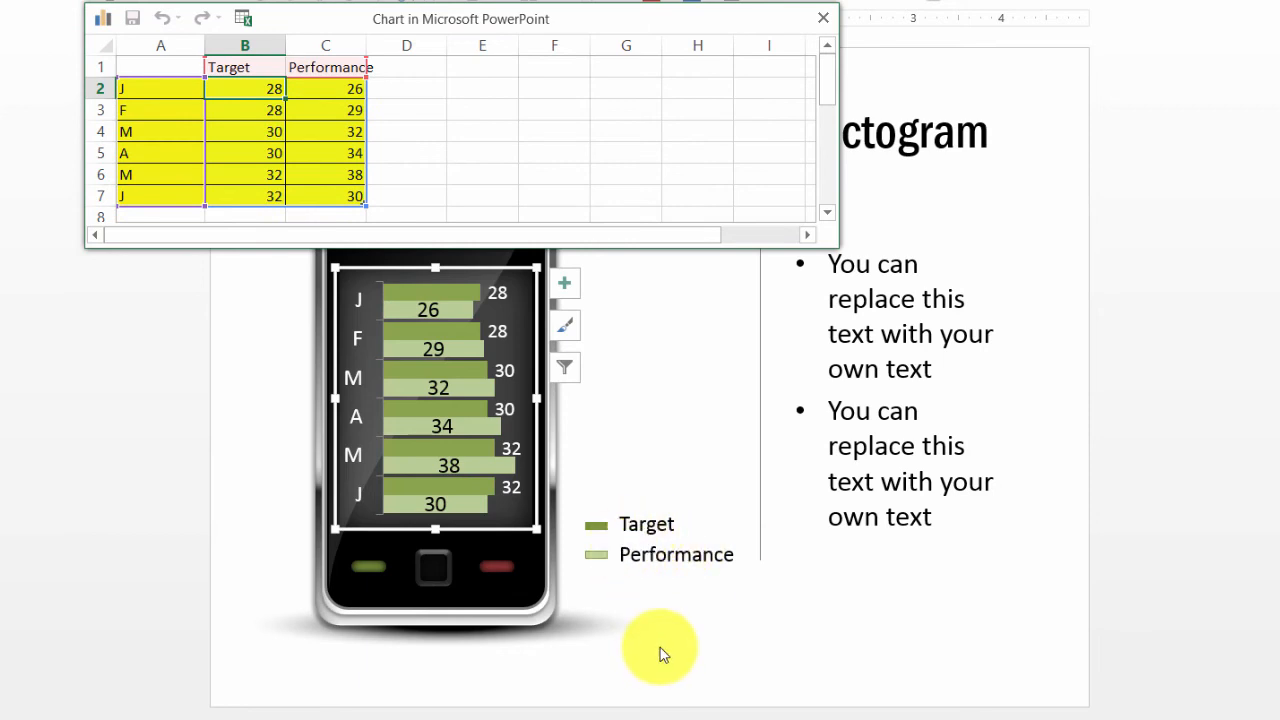
{"action": "mouse_move", "coordinate": [500, 310]}
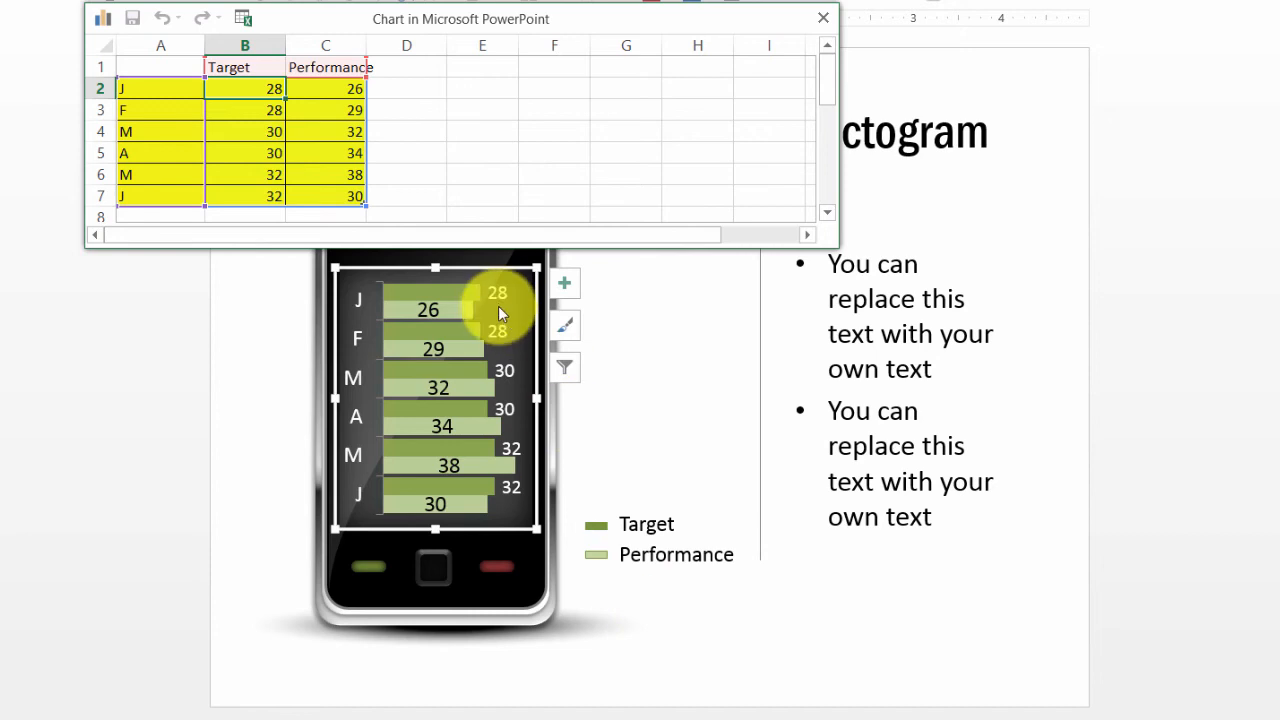
{"action": "mouse_move", "coordinate": [490, 292]}
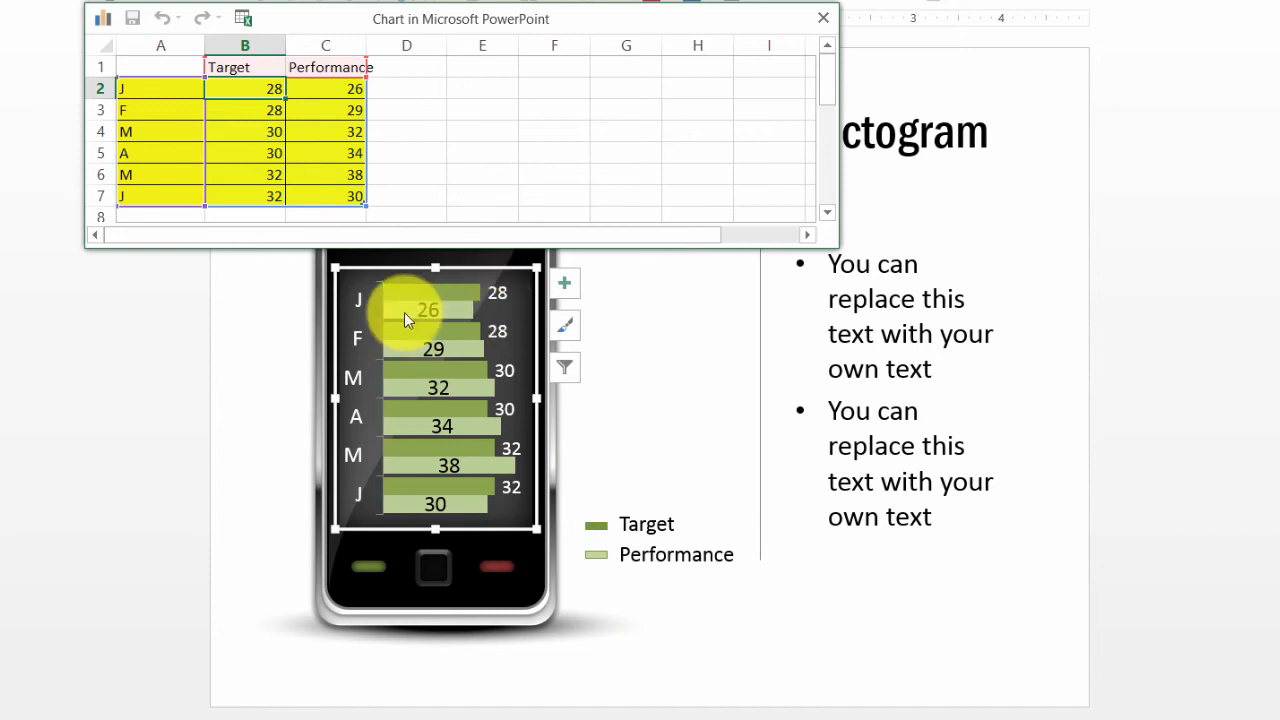
{"action": "mouse_move", "coordinate": [464, 116]}
{"action": "type", "text": "35"}
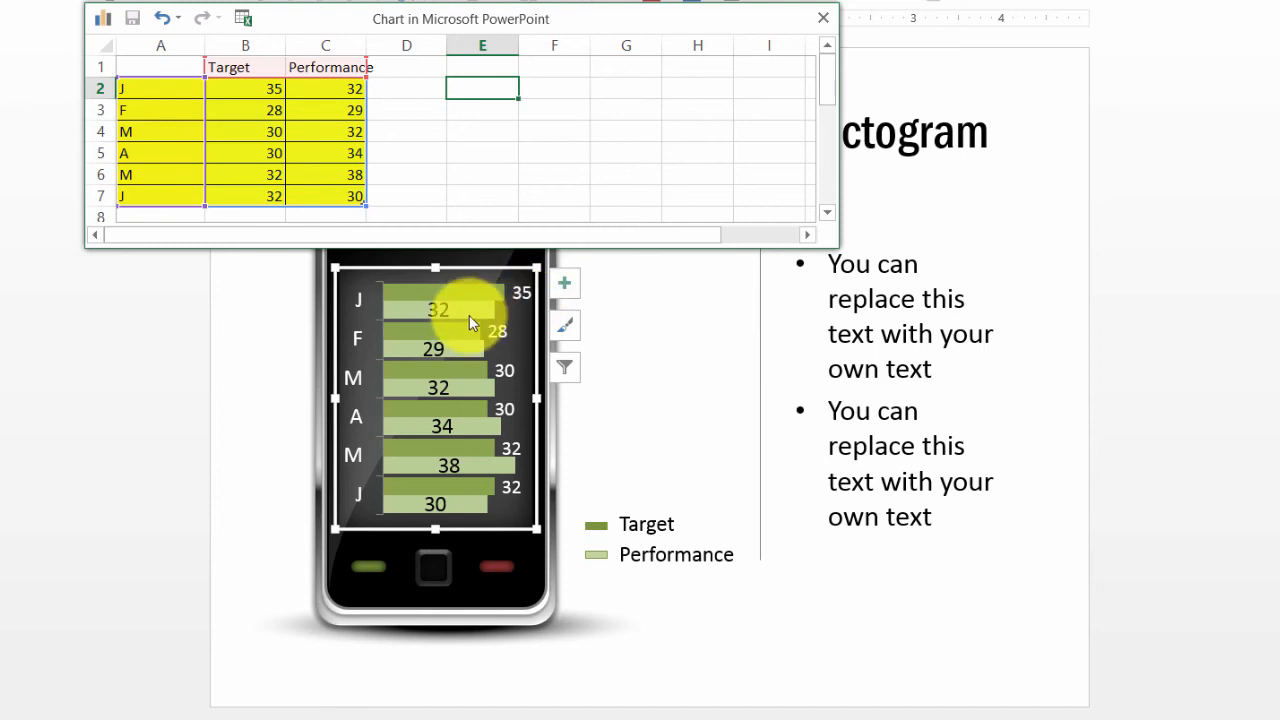
{"action": "mouse_move", "coordinate": [496, 304]}
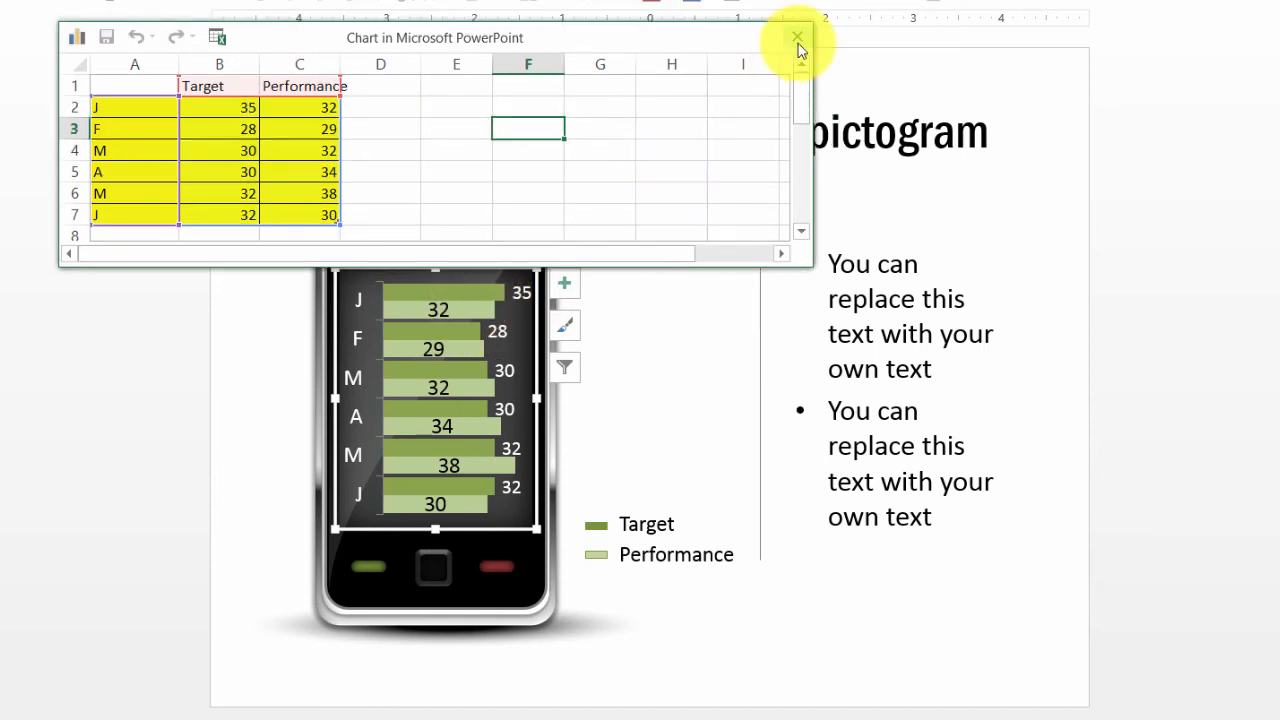
{"action": "left_click", "coordinate": [796, 36]}
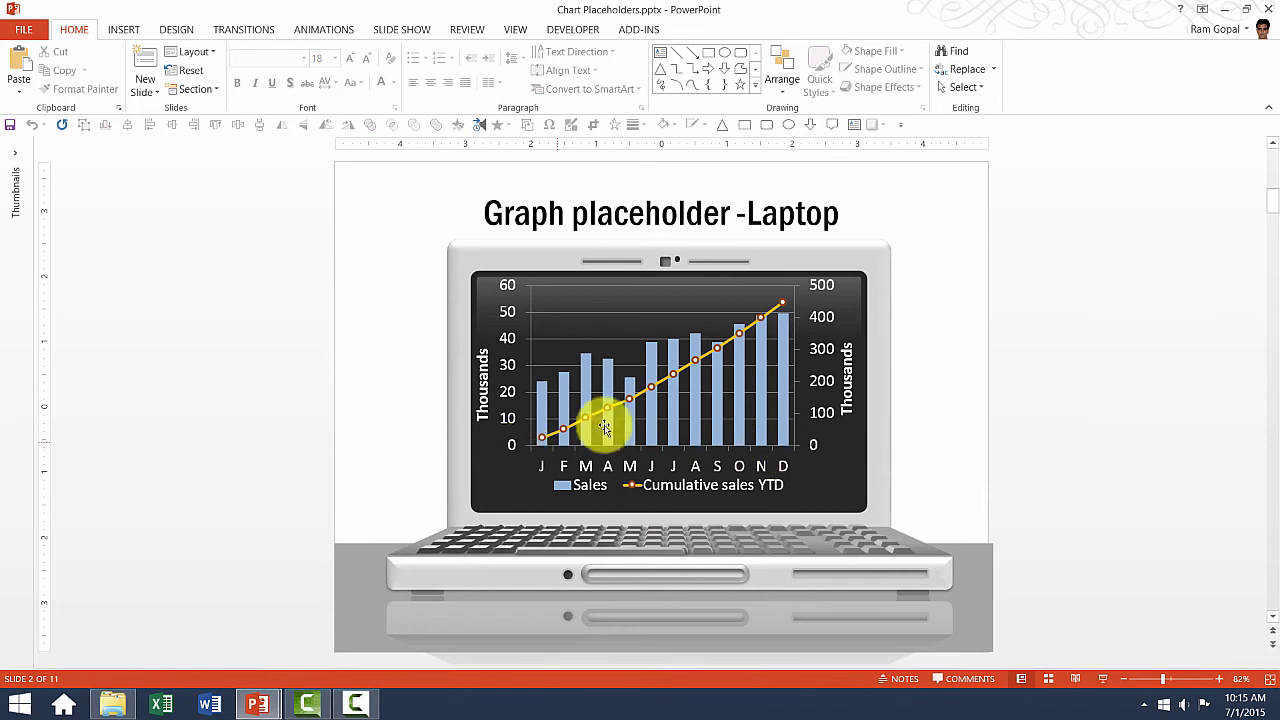
{"action": "mouse_move", "coordinate": [784, 340]}
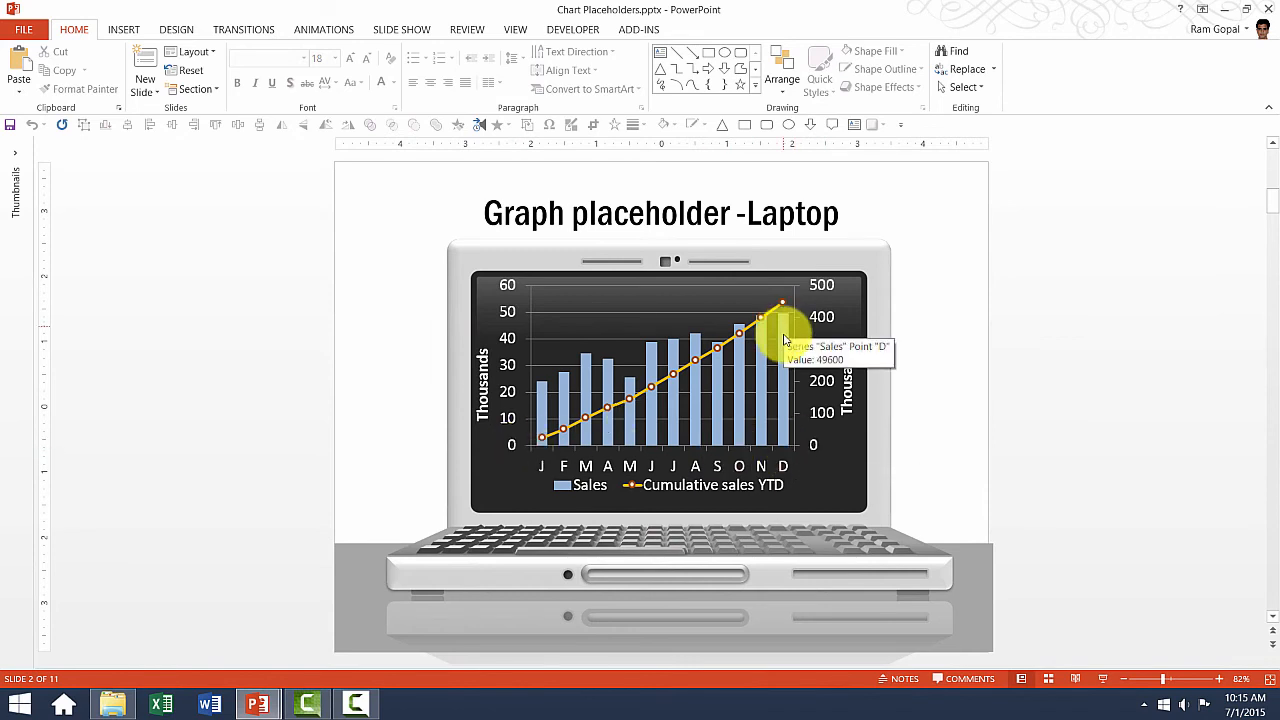
{"action": "mouse_move", "coordinate": [788, 412]}
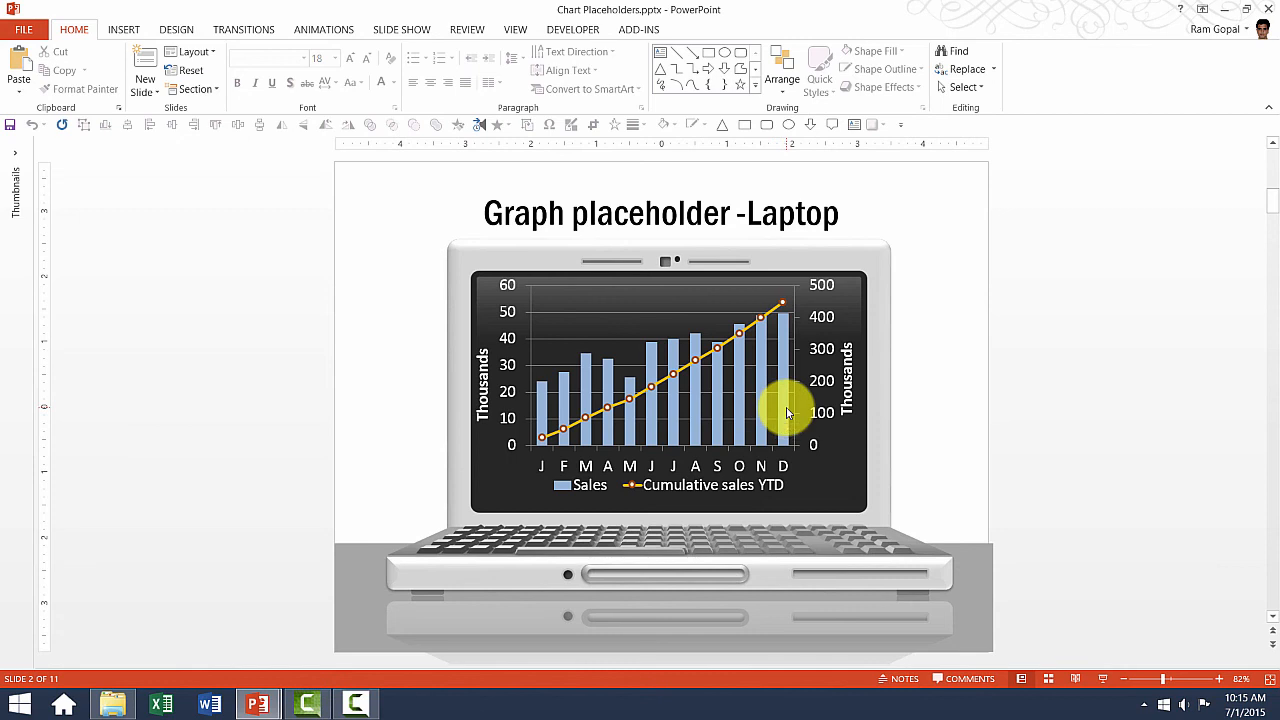
{"action": "mouse_move", "coordinate": [784, 392]}
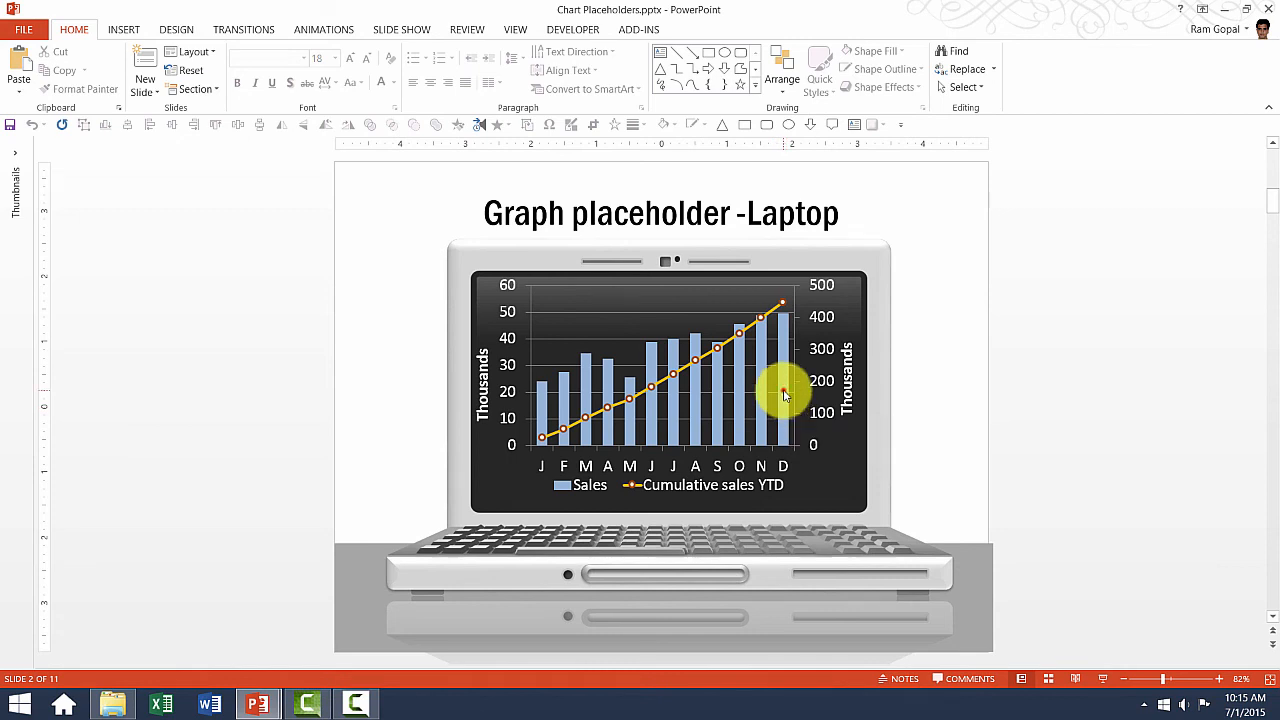
Open the laptop chart's Sales data sheet to set January 15000 and May 50000
{"action": "right_click", "coordinate": [784, 392]}
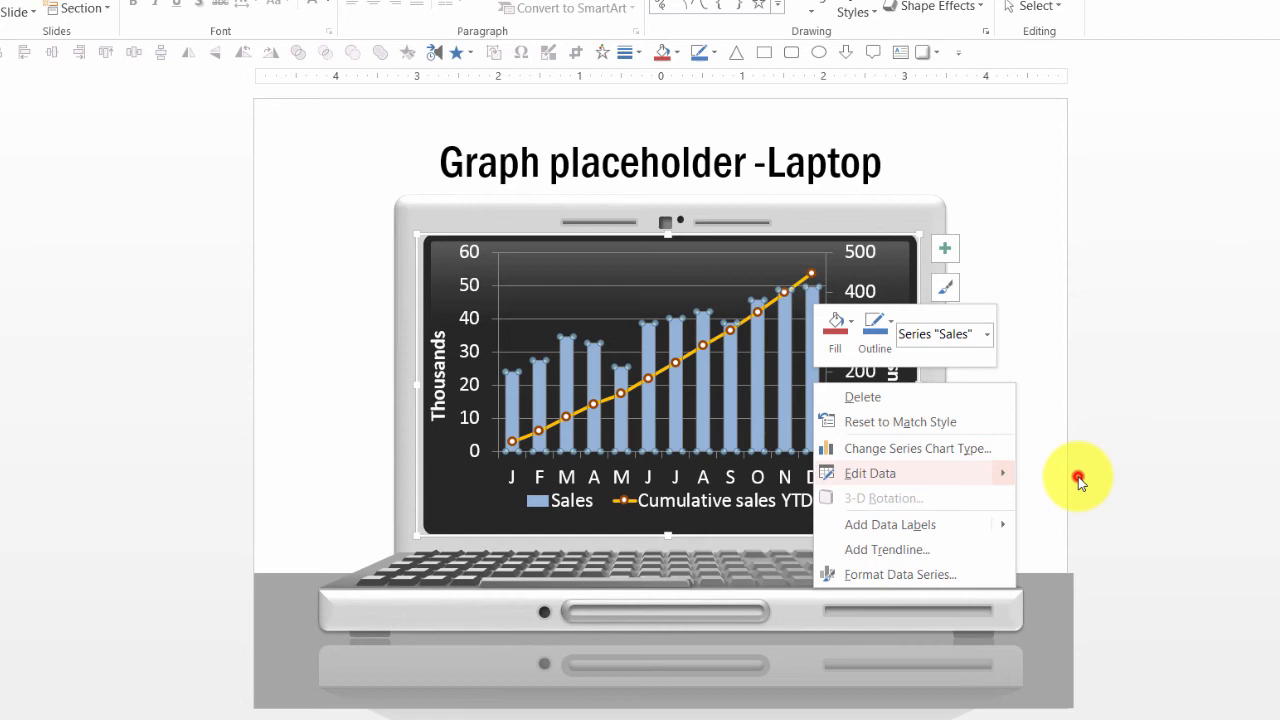
{"action": "left_click", "coordinate": [870, 472]}
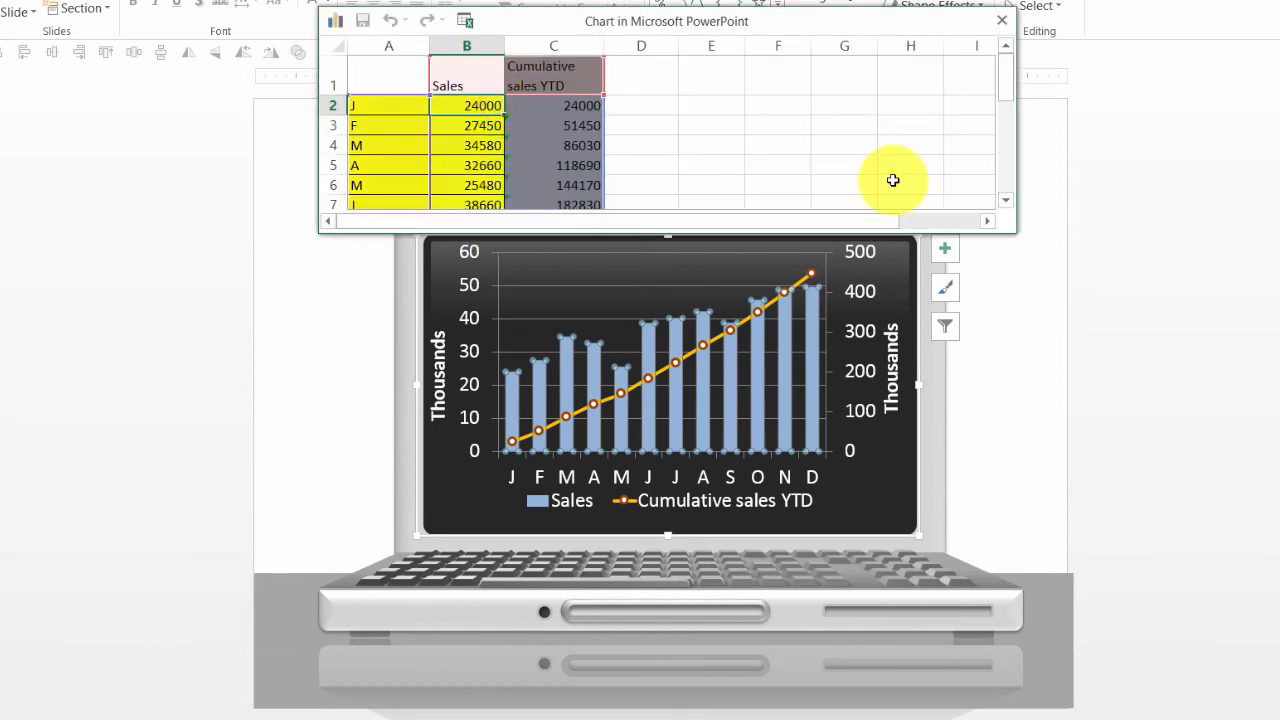
{"action": "mouse_move", "coordinate": [768, 114]}
{"action": "type", "text": "15000"}
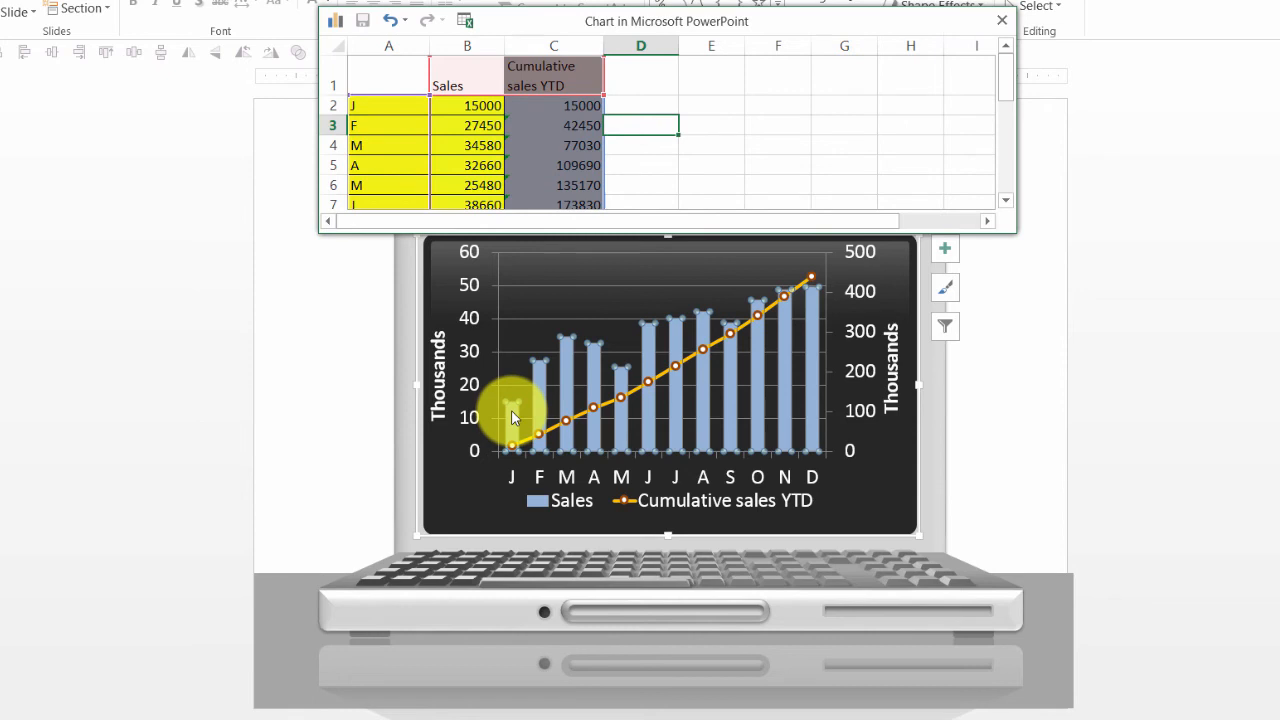
{"action": "mouse_move", "coordinate": [528, 442]}
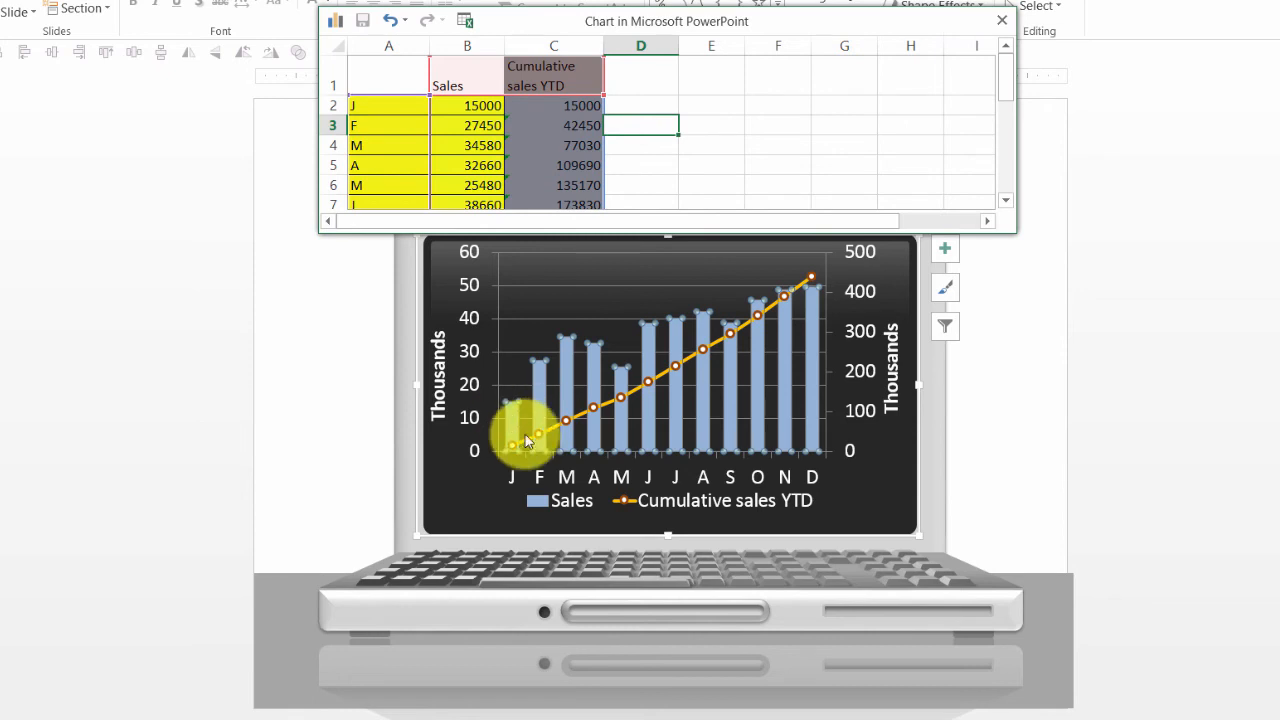
{"action": "mouse_move", "coordinate": [520, 448]}
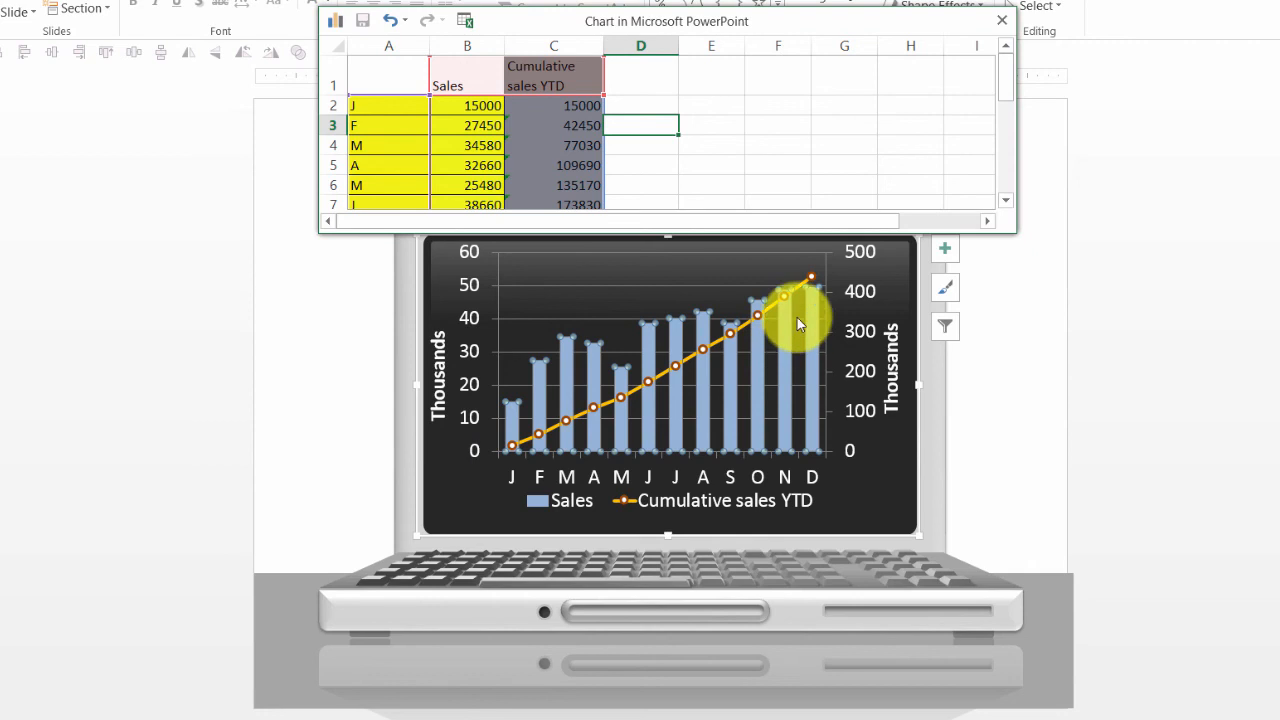
{"action": "mouse_move", "coordinate": [802, 300]}
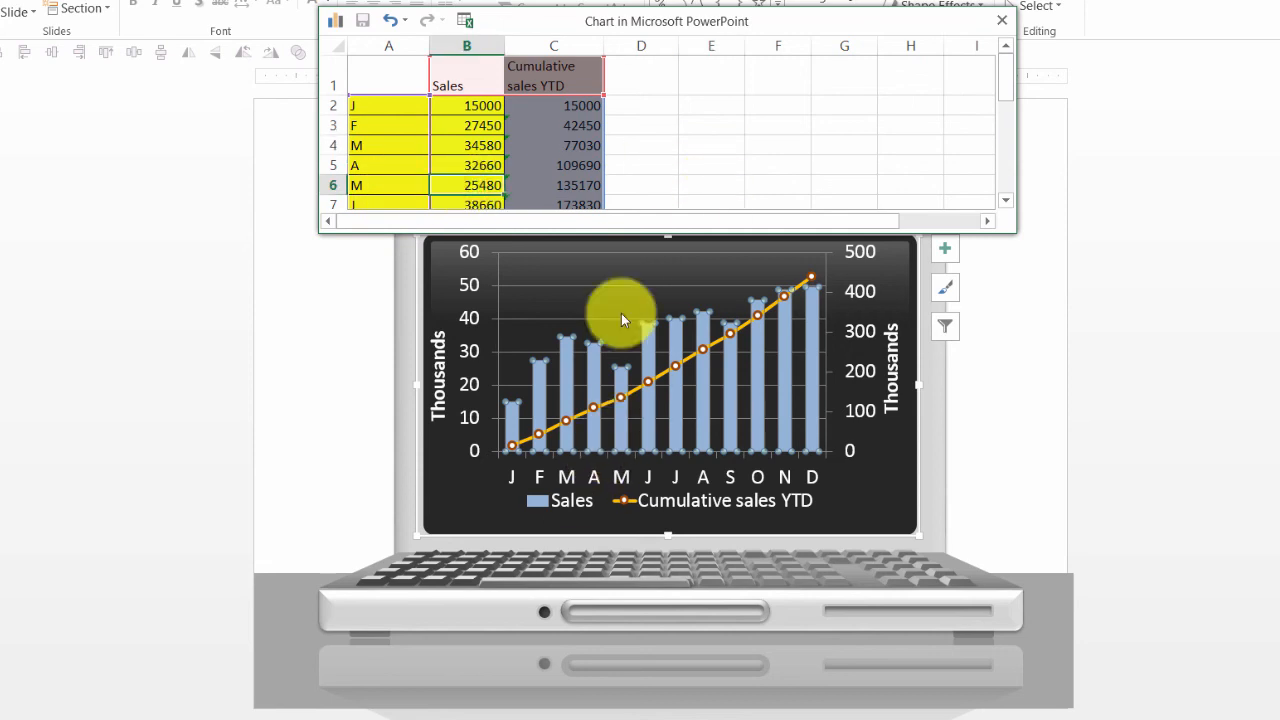
{"action": "mouse_move", "coordinate": [628, 278]}
{"action": "type", "text": "50000"}
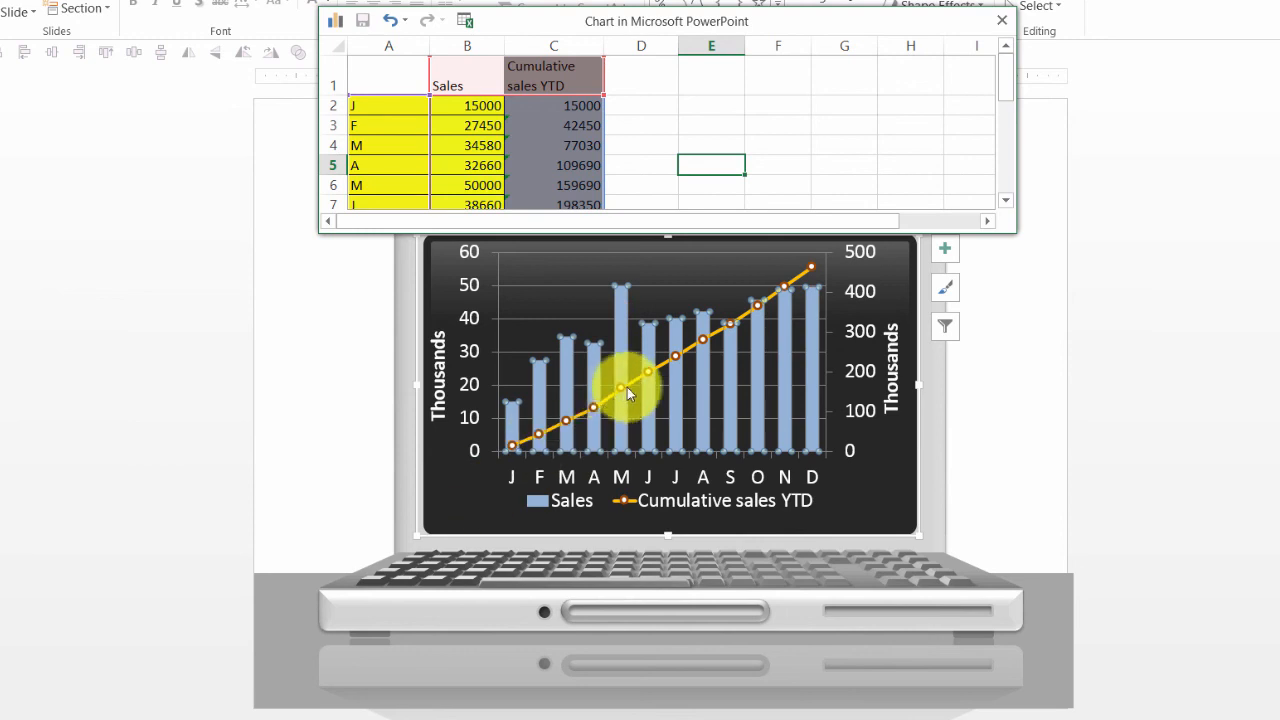
{"action": "mouse_move", "coordinate": [808, 276]}
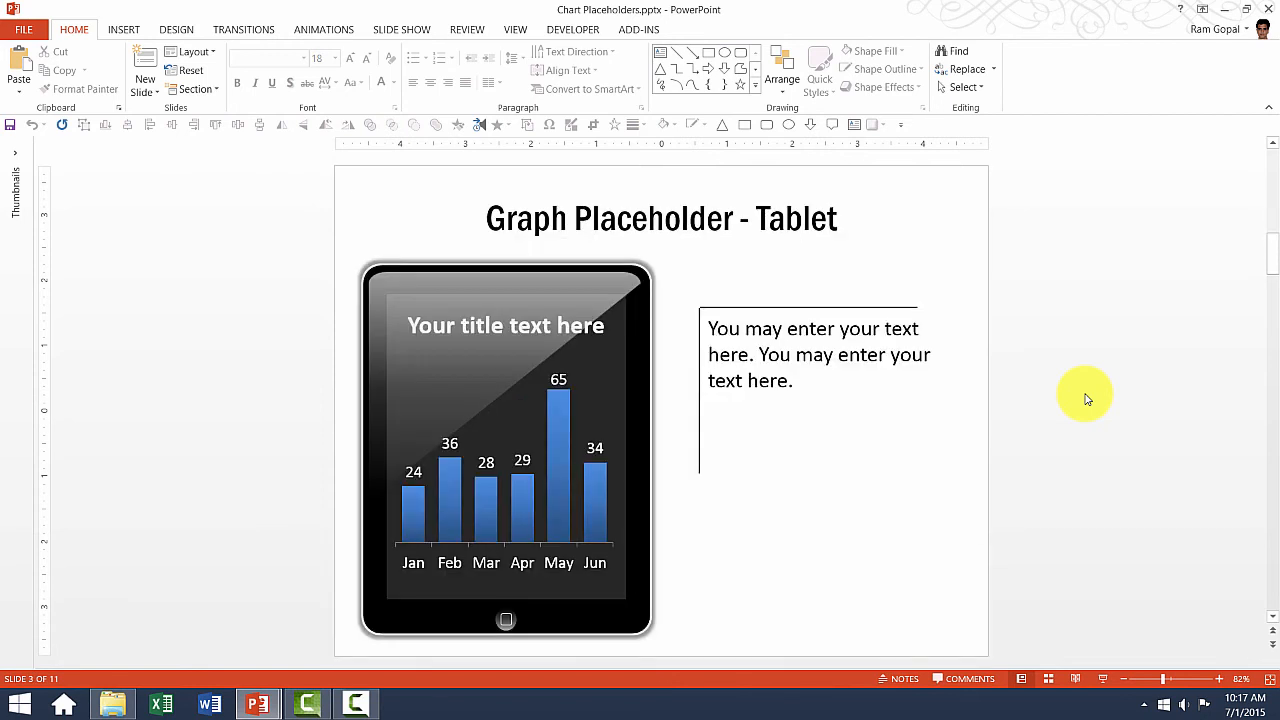
{"action": "mouse_move", "coordinate": [572, 482]}
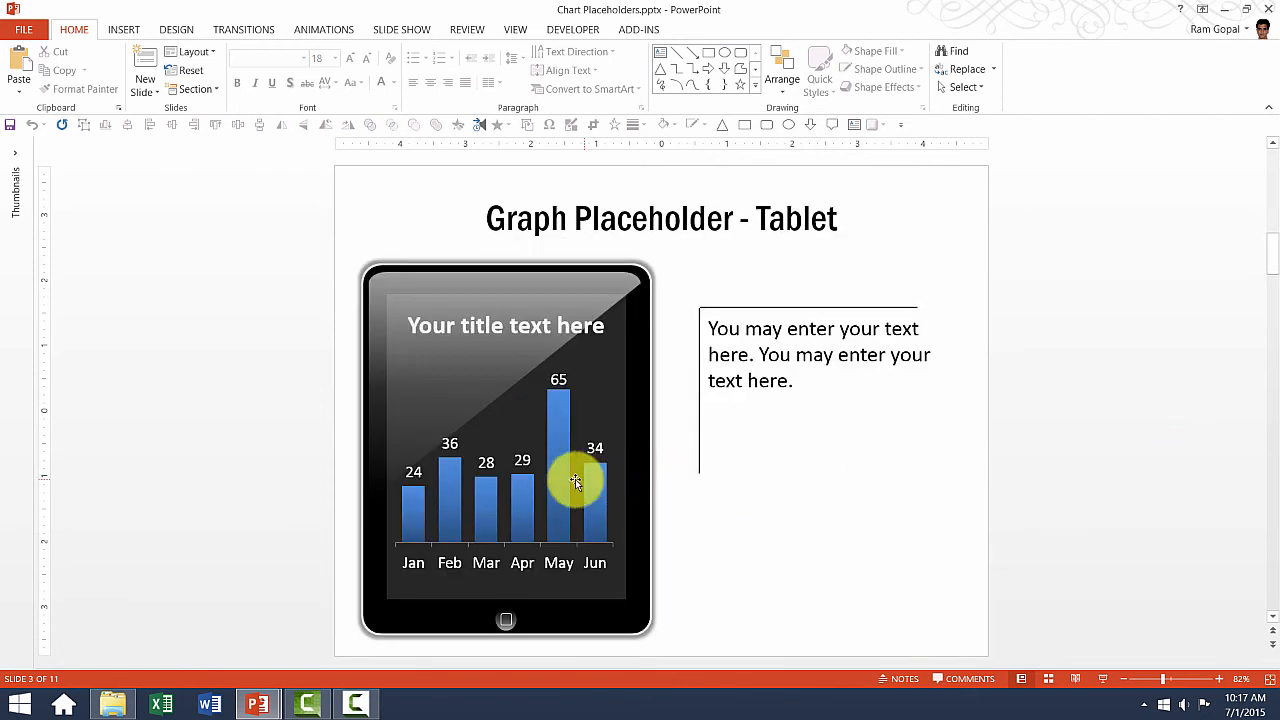
Edit the tablet chart's data, lowering May from 65 to 40, and close the sheet
{"action": "right_click", "coordinate": [576, 480]}
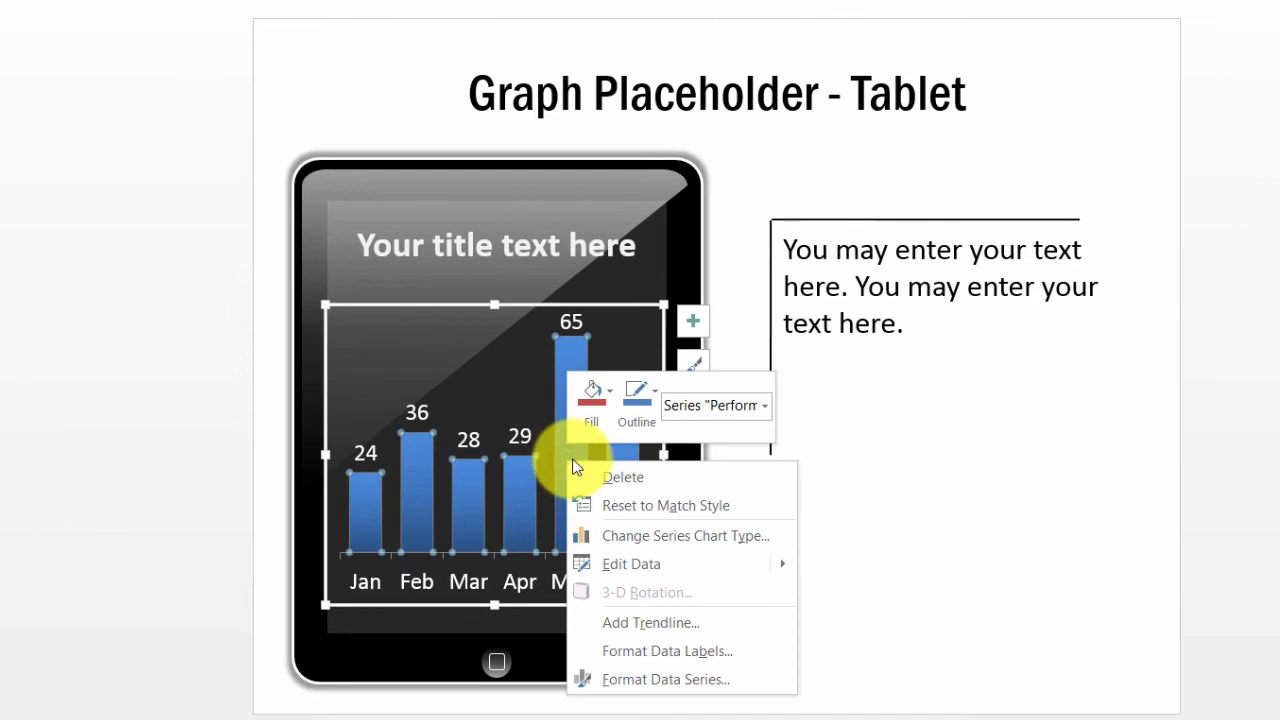
{"action": "left_click", "coordinate": [632, 564]}
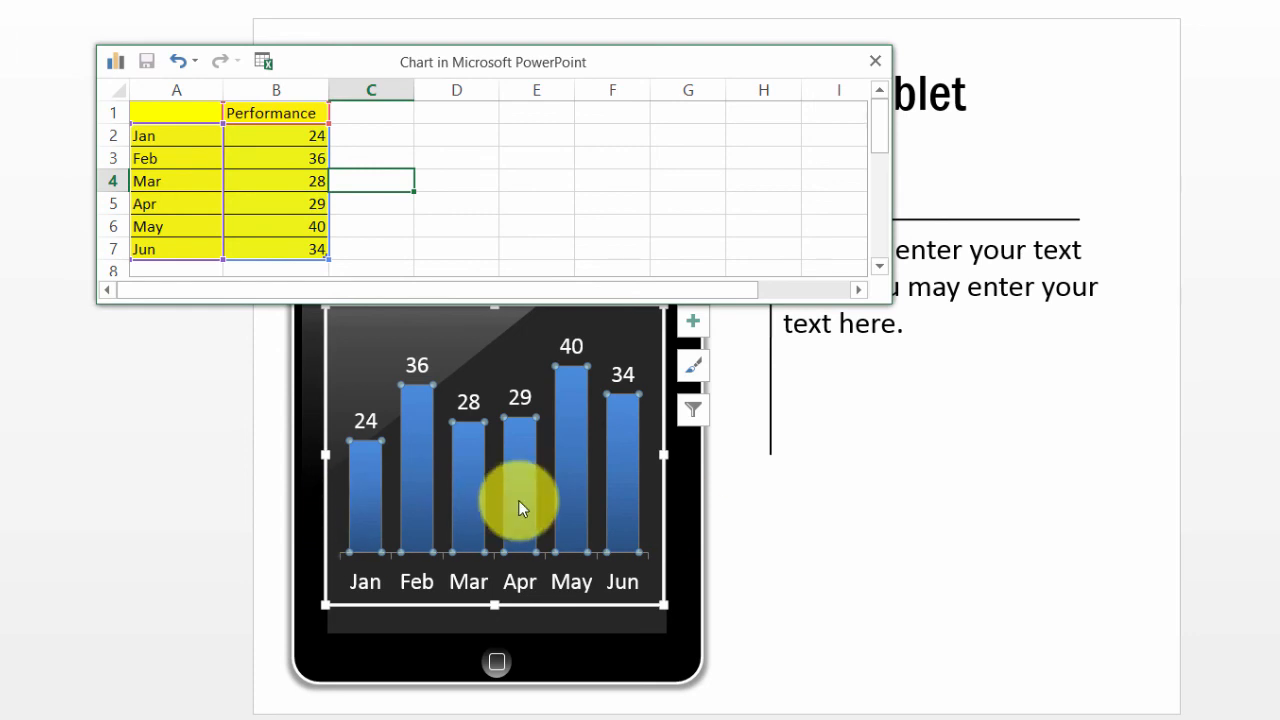
{"action": "left_click", "coordinate": [876, 60]}
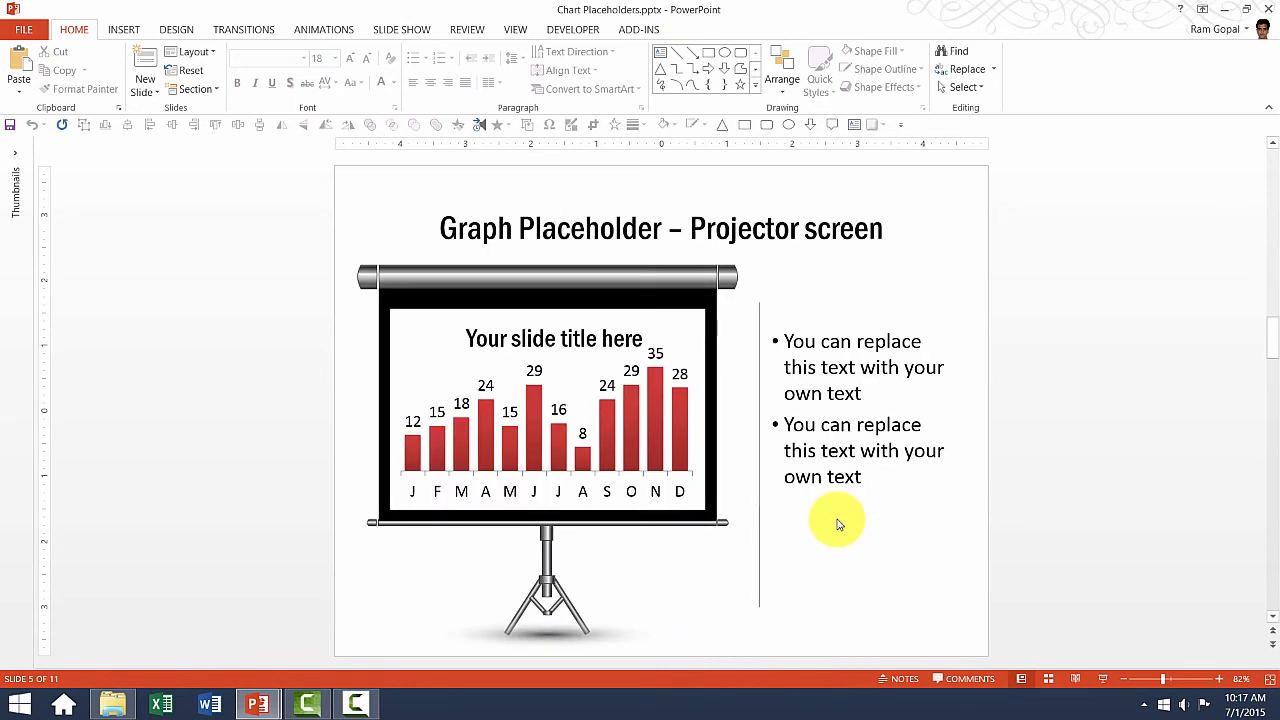
{"action": "mouse_move", "coordinate": [640, 388]}
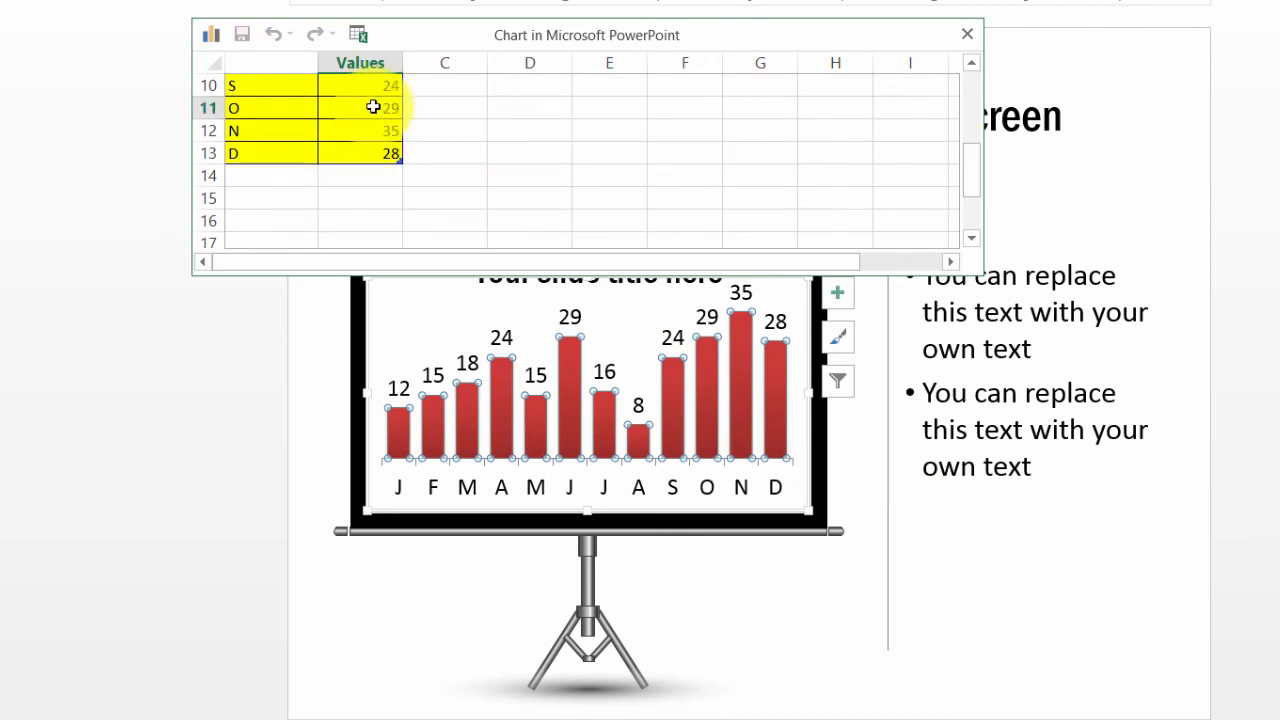
Set the projector-screen chart's O row value to 15 and close the data sheet
{"action": "type", "text": "15"}
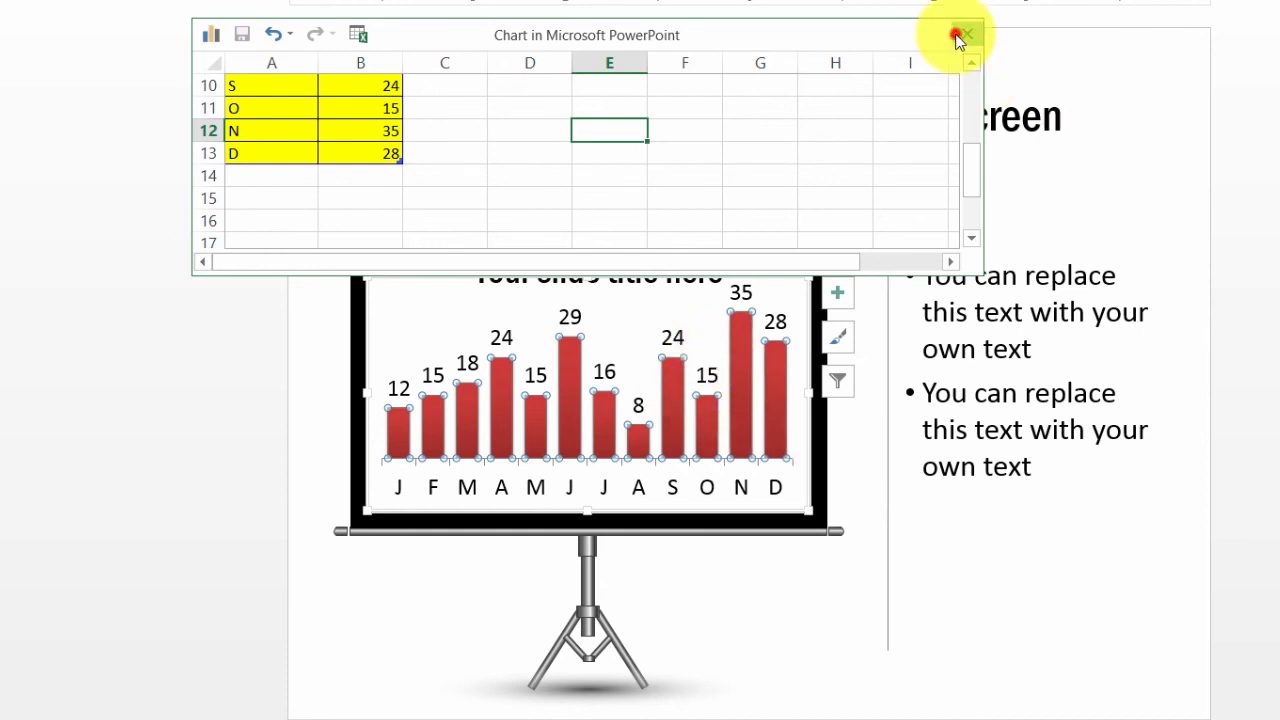
{"action": "left_click", "coordinate": [972, 32]}
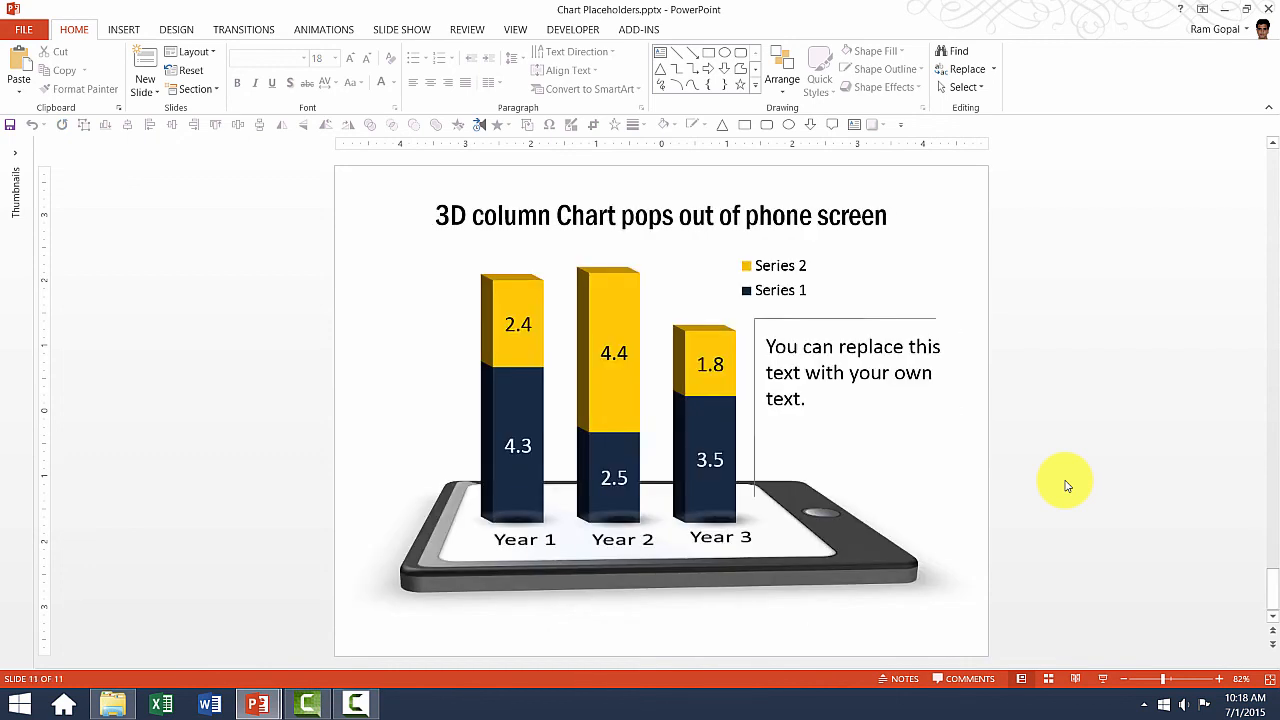
{"action": "mouse_move", "coordinate": [1044, 488]}
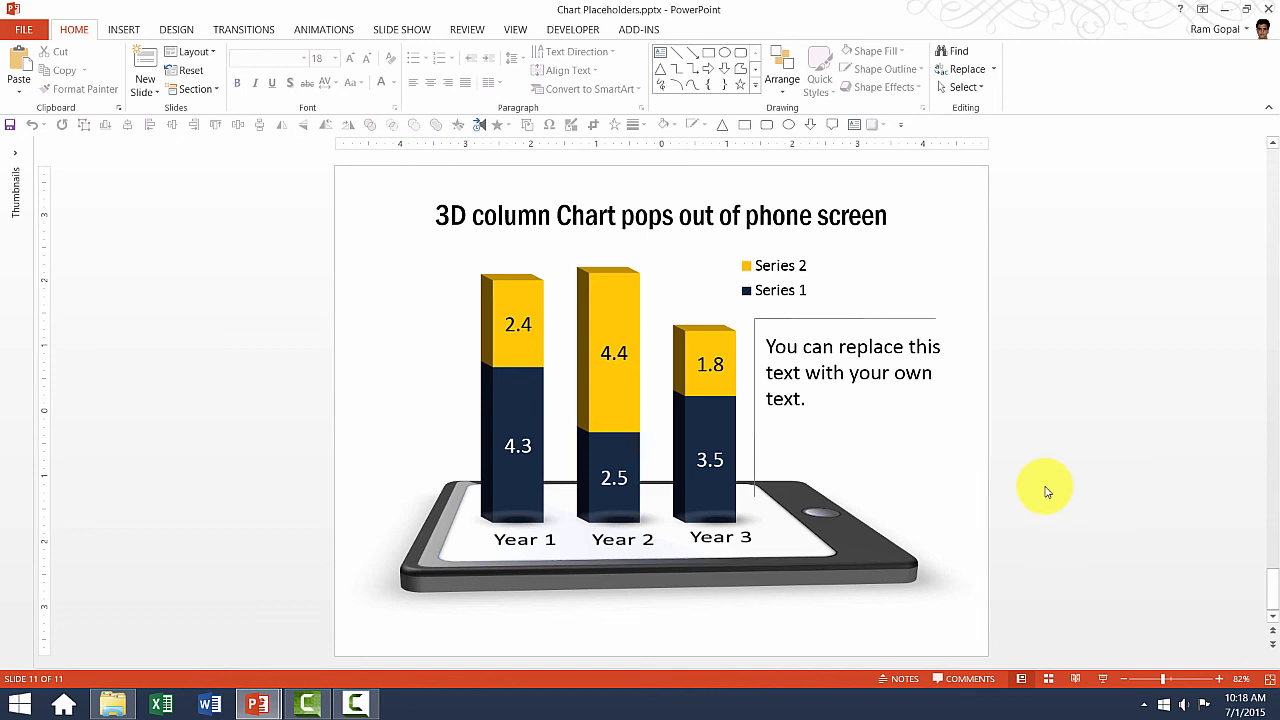
Edit Series 2 data so Category 2 reads 3.5 instead of 4.4, close the sheet and deselect
{"action": "left_click", "coordinate": [624, 332]}
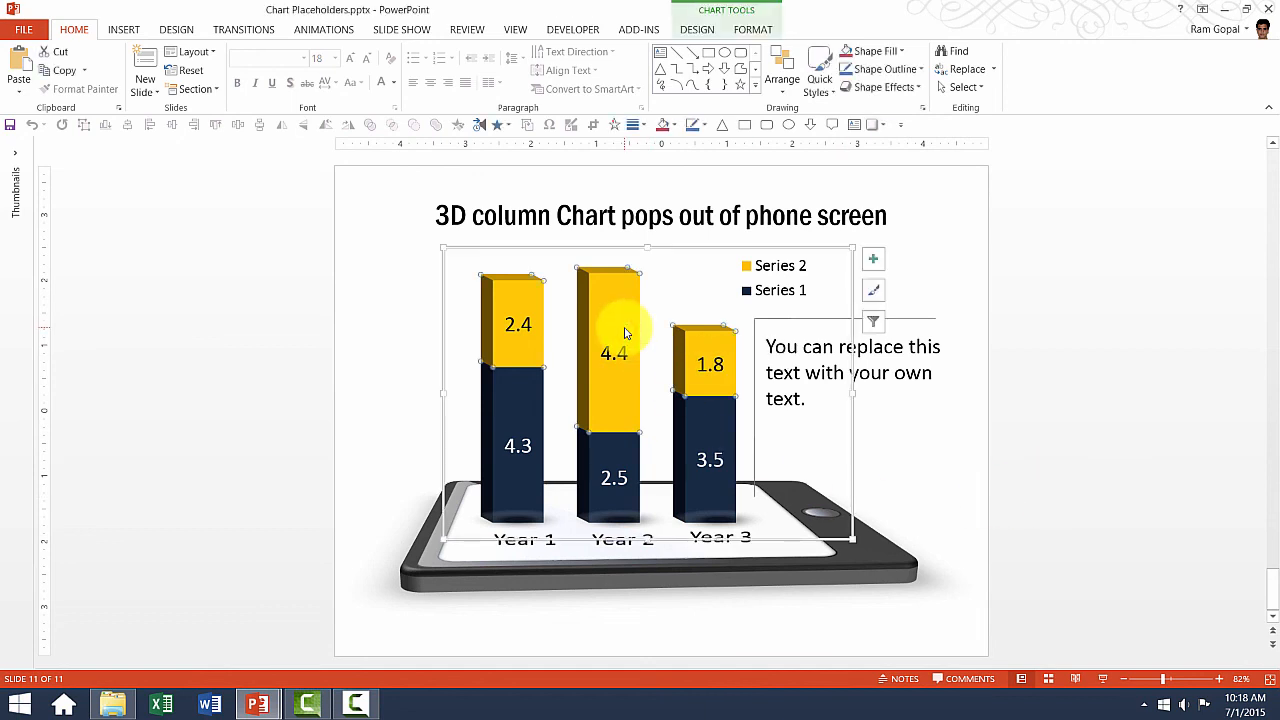
{"action": "right_click", "coordinate": [628, 332]}
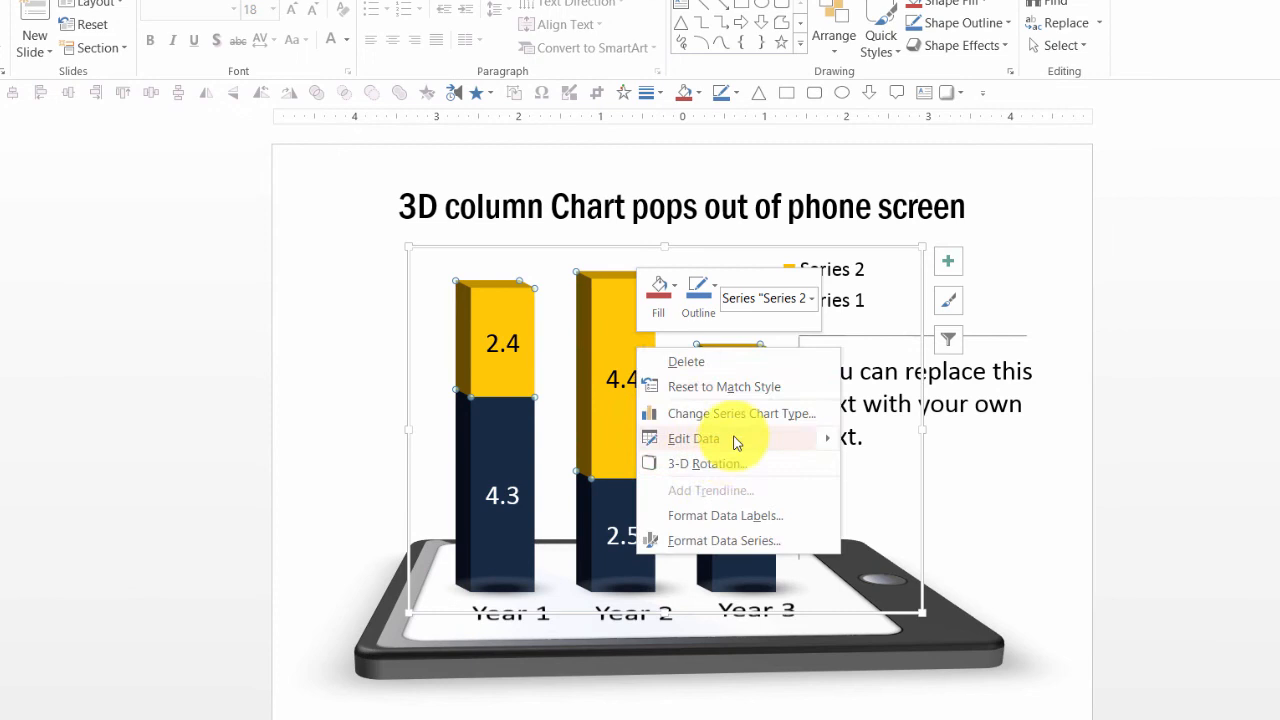
{"action": "left_click", "coordinate": [690, 438]}
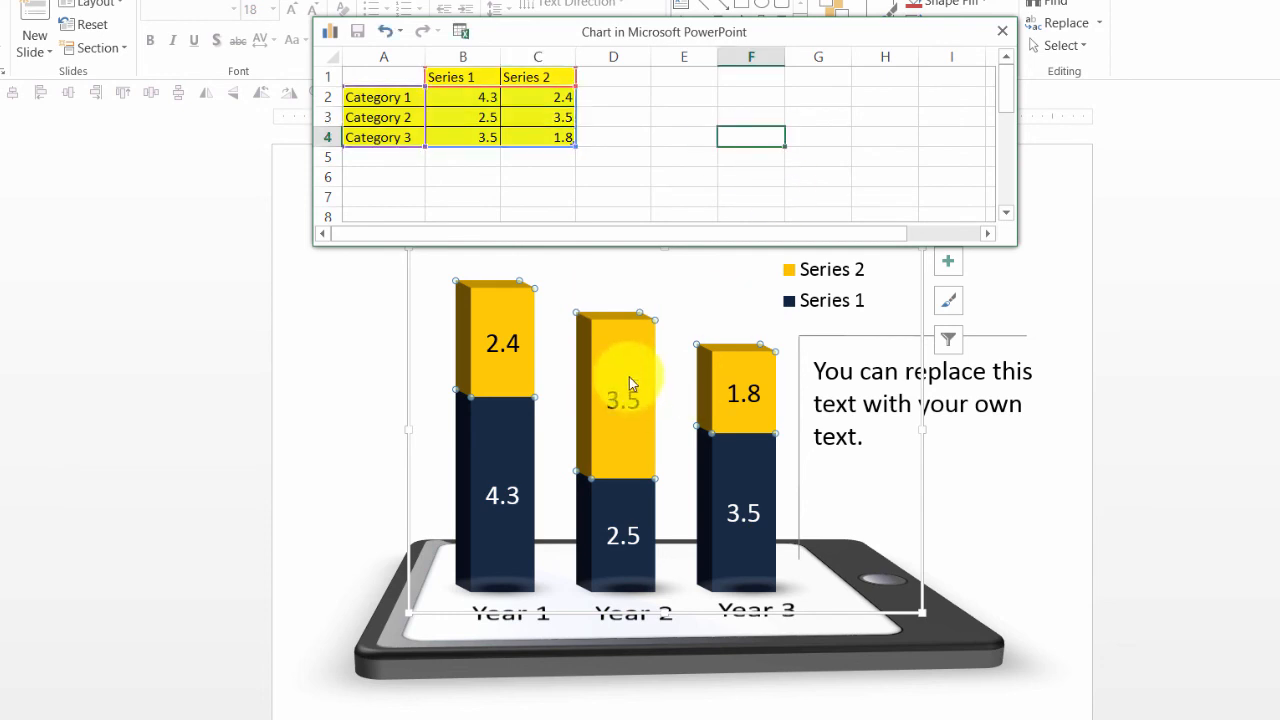
{"action": "mouse_move", "coordinate": [610, 420]}
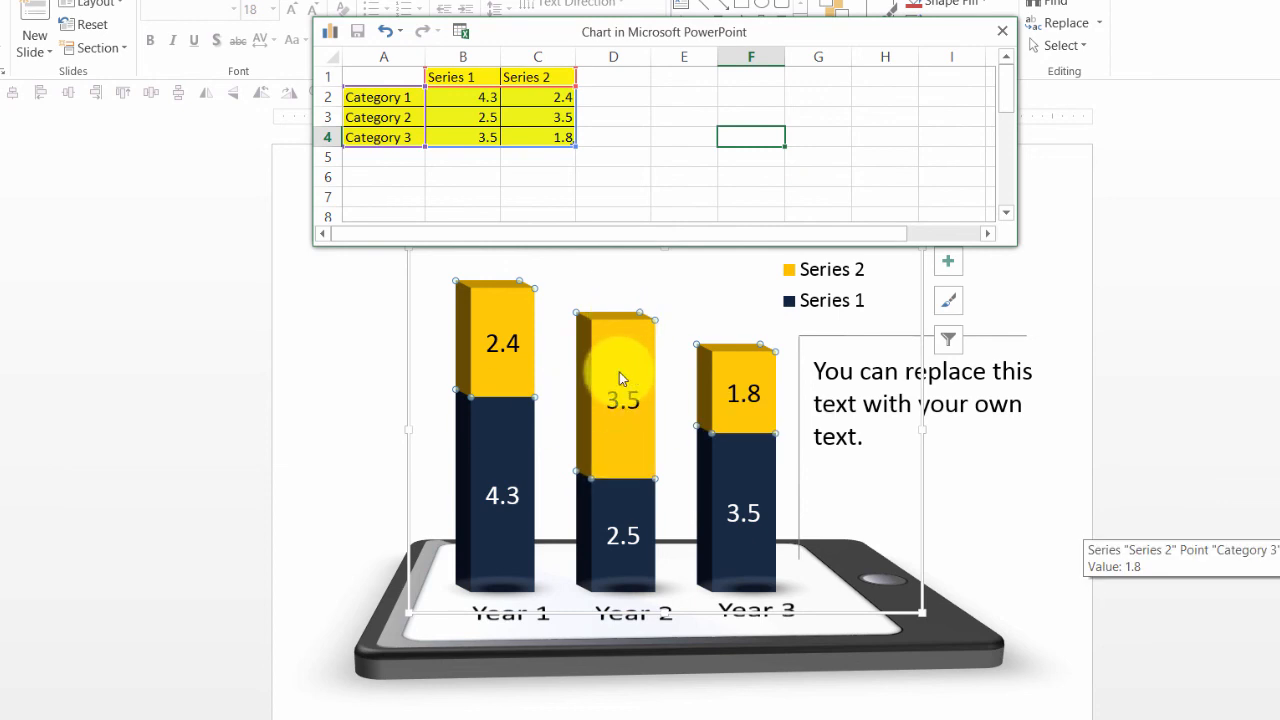
{"action": "left_click", "coordinate": [1004, 32]}
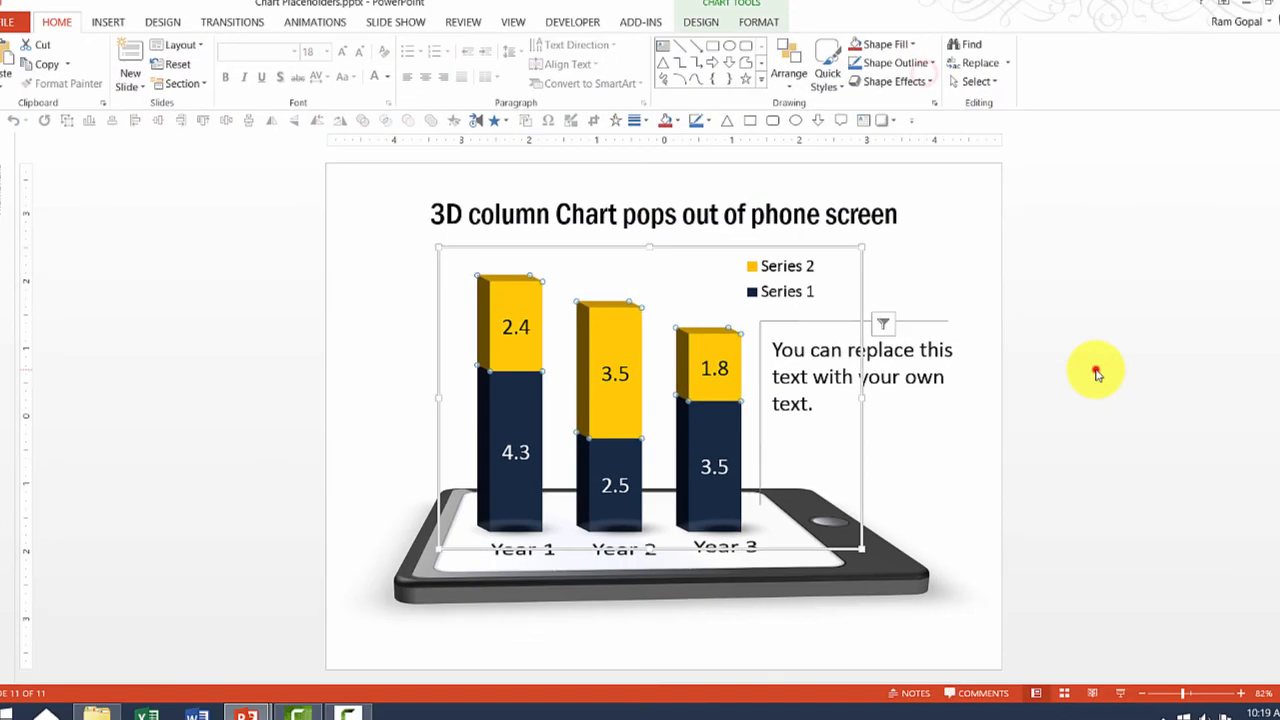
{"action": "left_click", "coordinate": [1096, 374]}
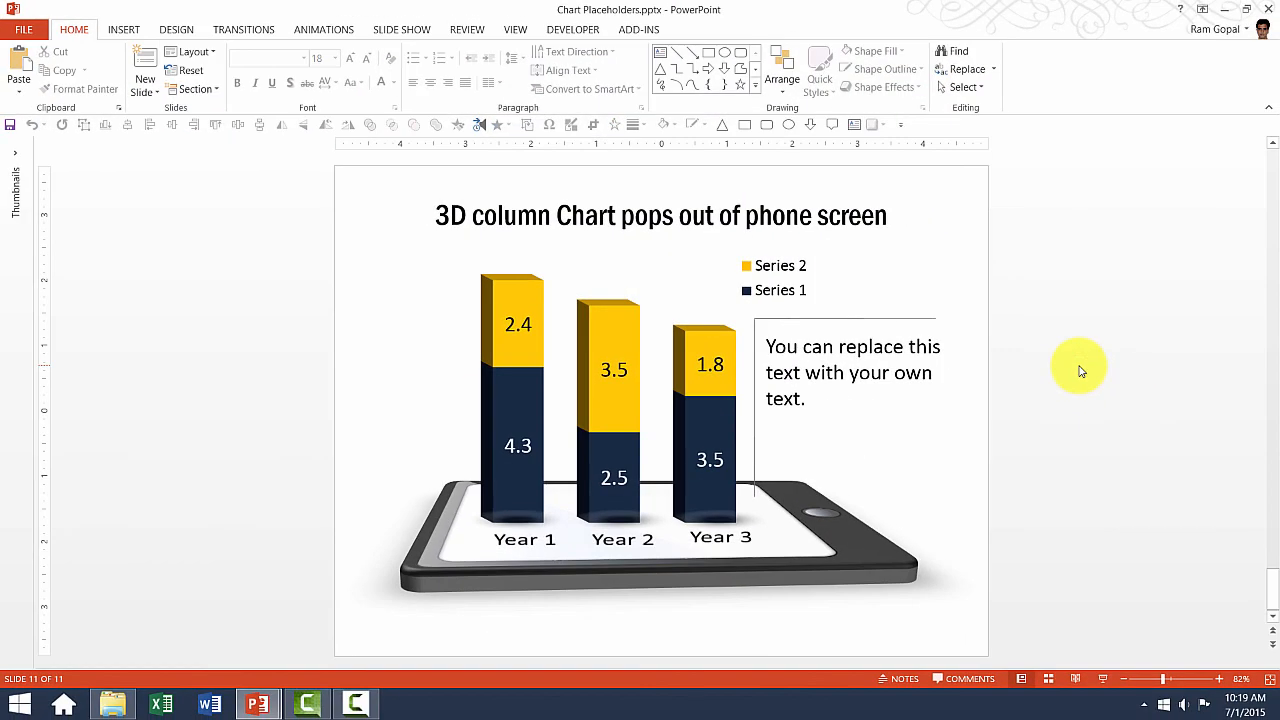